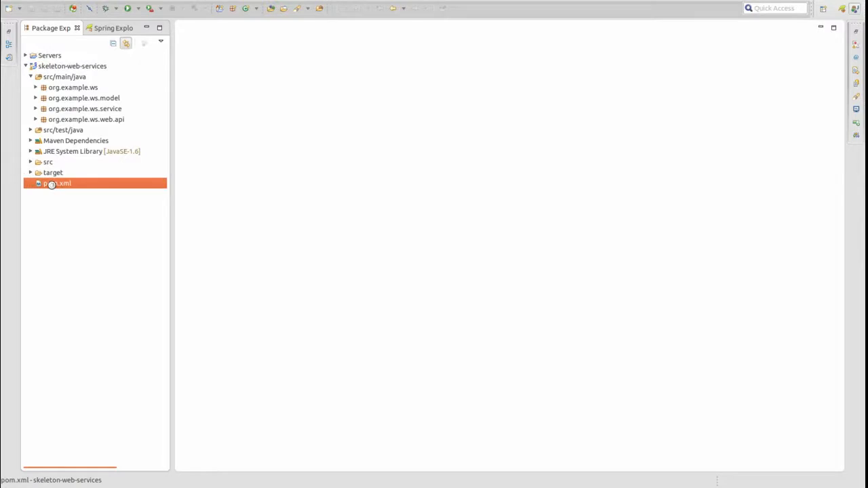
Step: Open skeleton-web-services pom.xml as XML source with a blank line inside <dependencies>
double_click(57, 183)
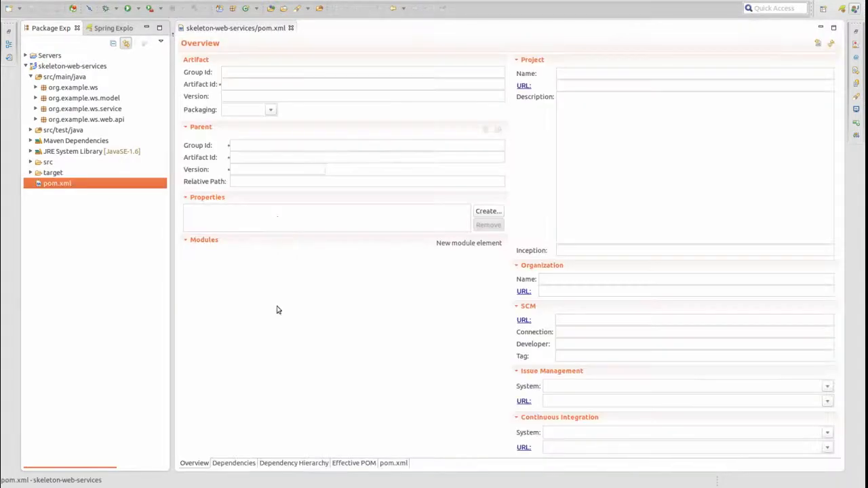
left_click(394, 464)
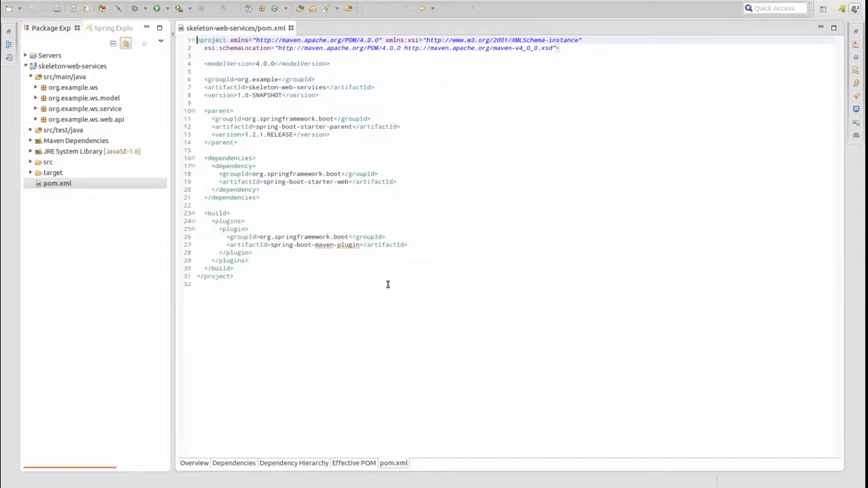
left_click(398, 181)
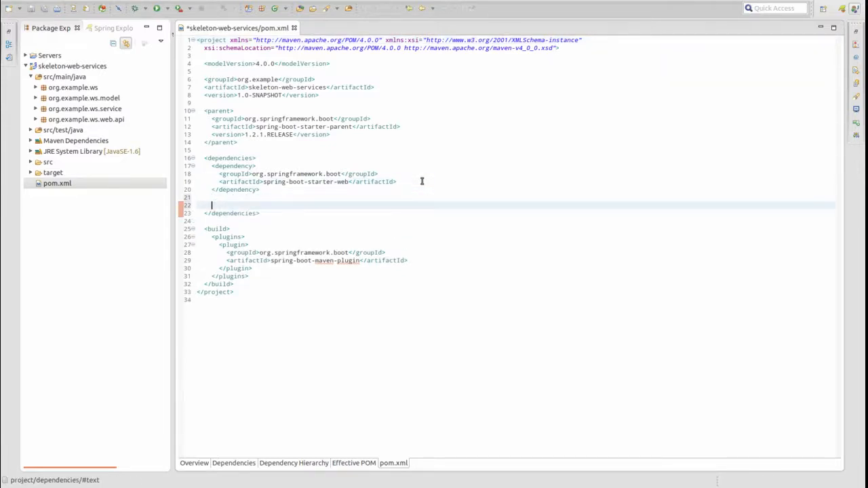
Step: Declare a dependency with groupId org.springframework.boot and artifactId spring-boot-starter-data-jpa
type("<dependency>")
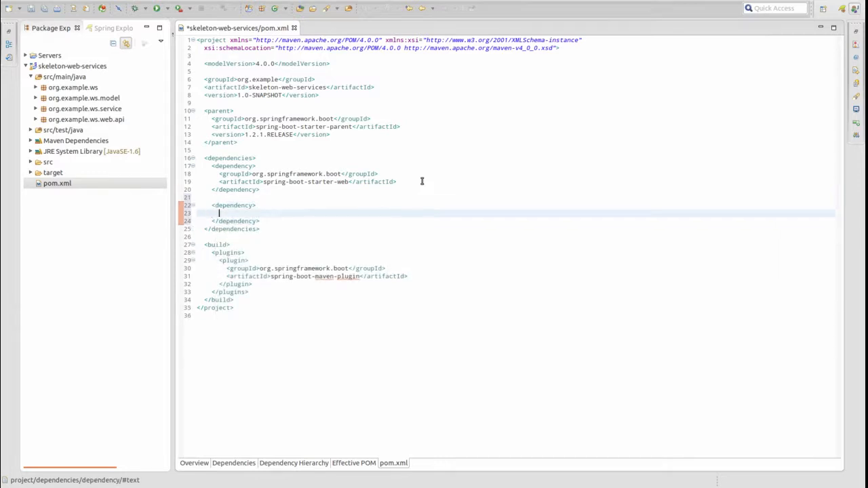
type("<group")
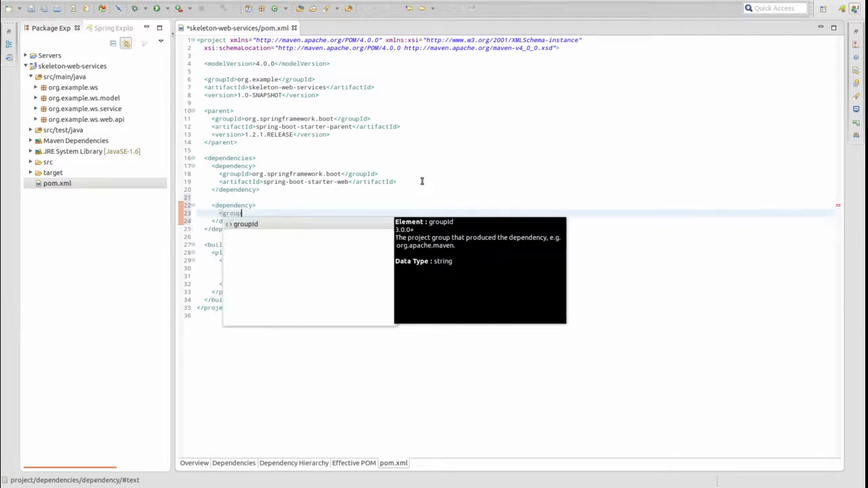
type("org.spring")
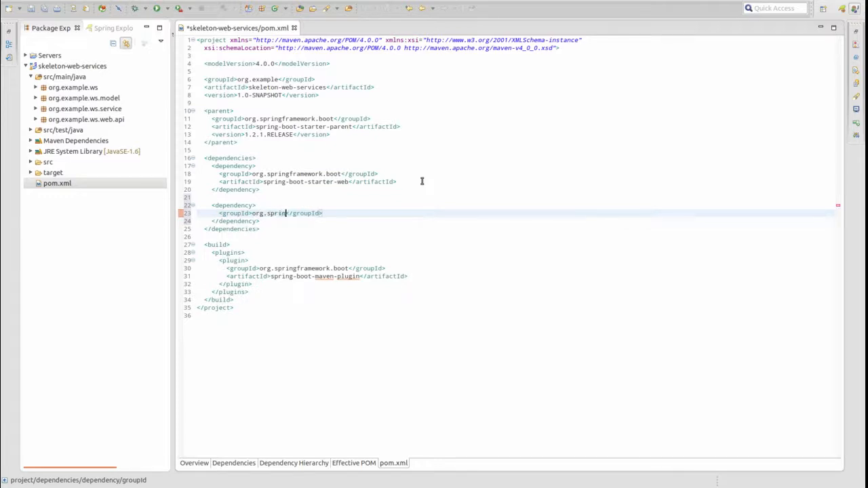
type("gframework.")
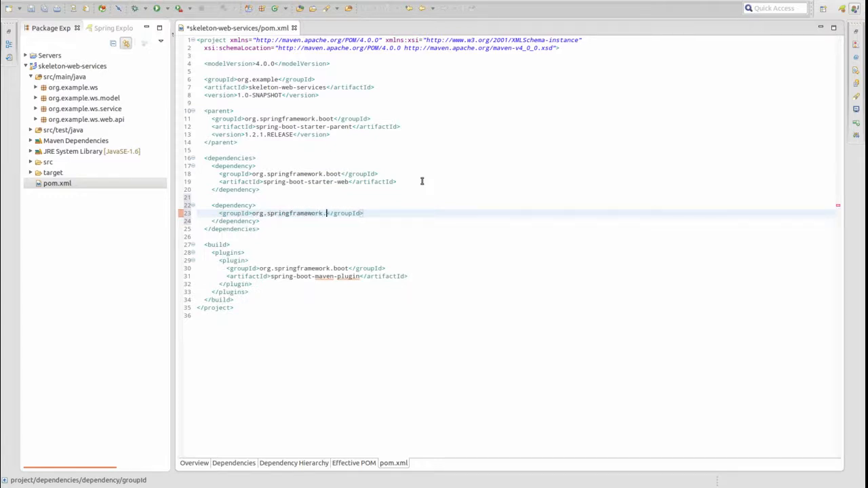
type("boot")
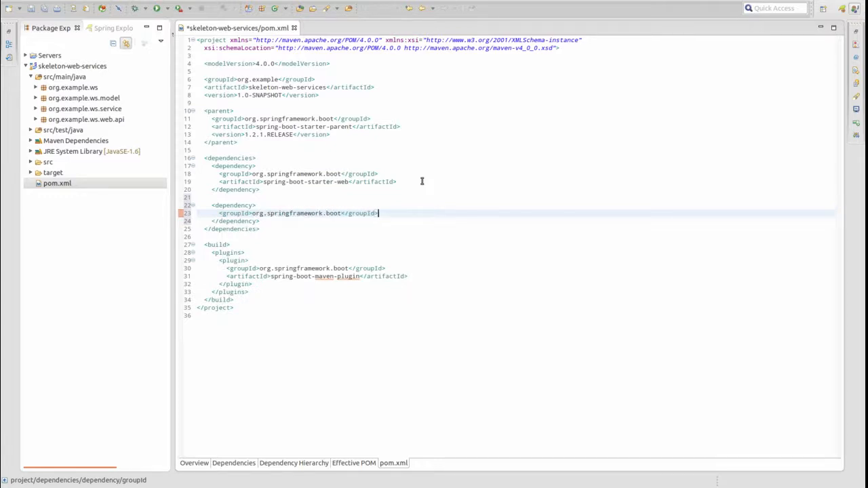
type("<artifactId></artifactId>")
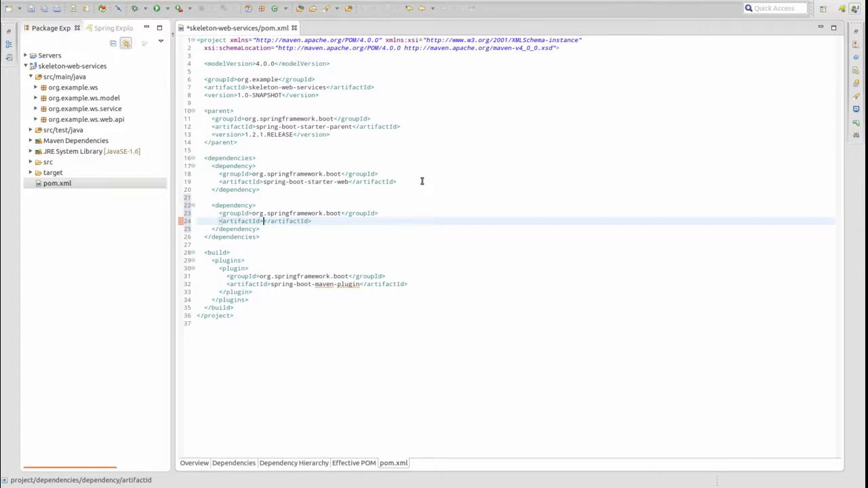
type("spring-boot")
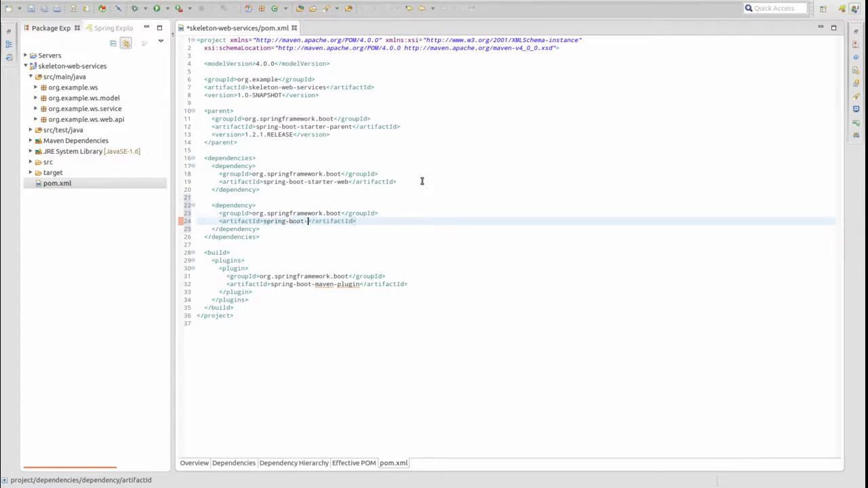
type("-starter-data-")
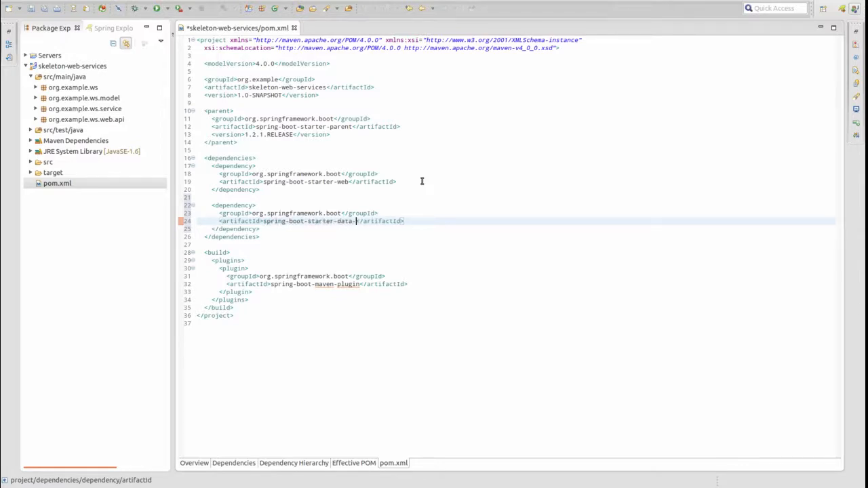
type("jpa")
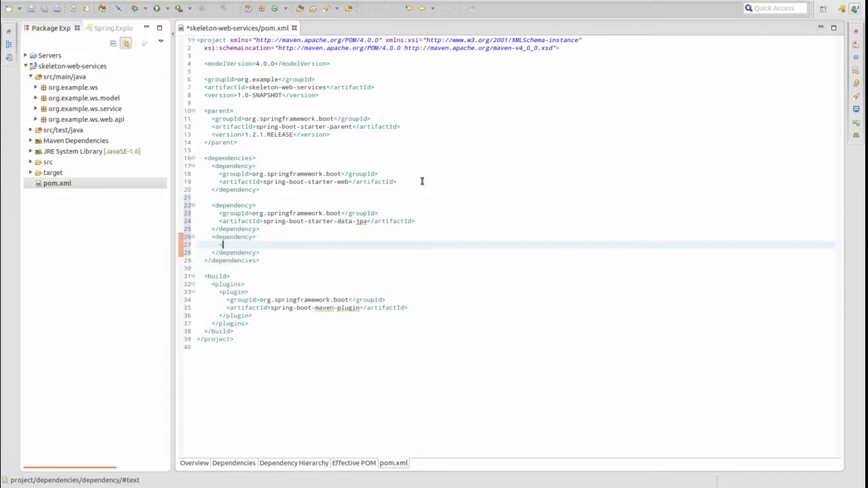
Step: Declare an org.hsqldb hsqldb dependency with runtime scope and save pom.xml
type("<groupId></groupId>")
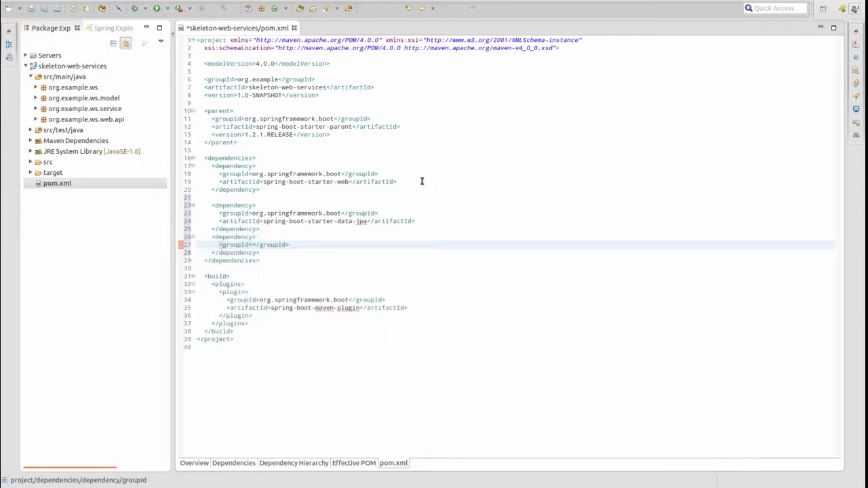
type("org.e")
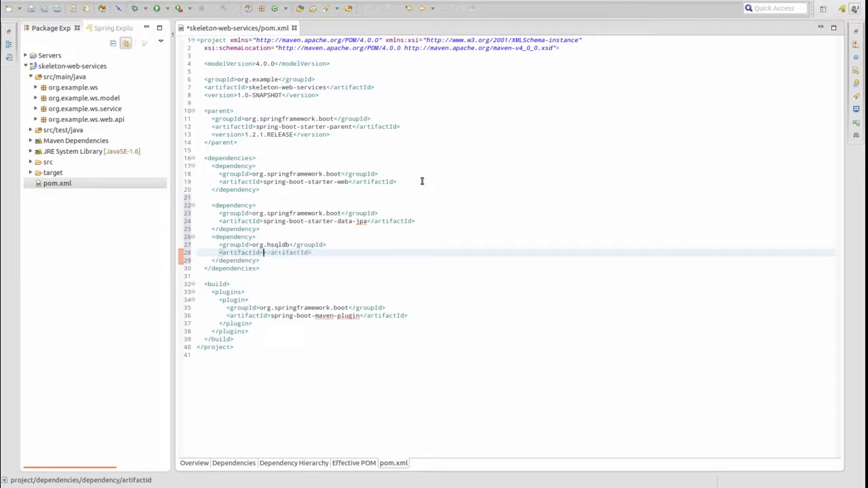
type("hsqldb")
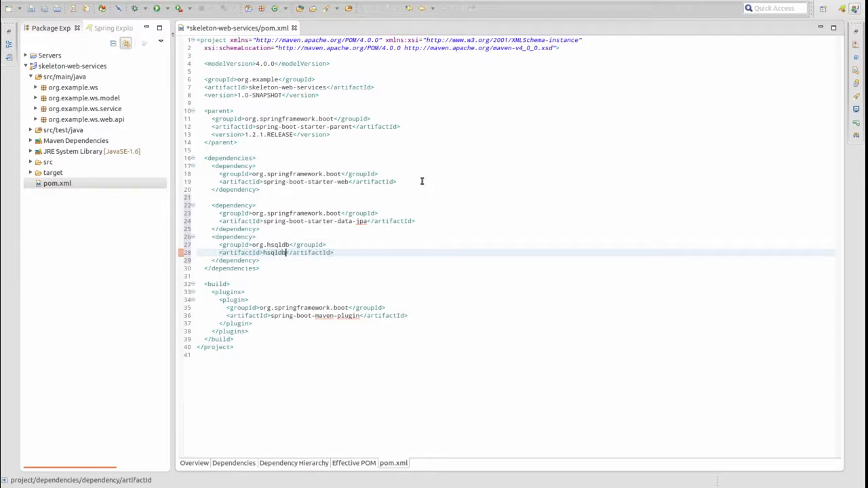
type("<scope>runtime</scope>")
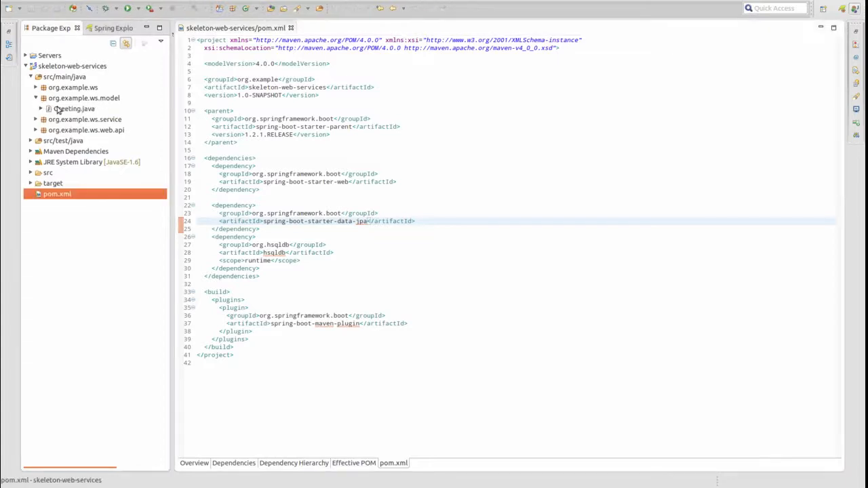
double_click(76, 109)
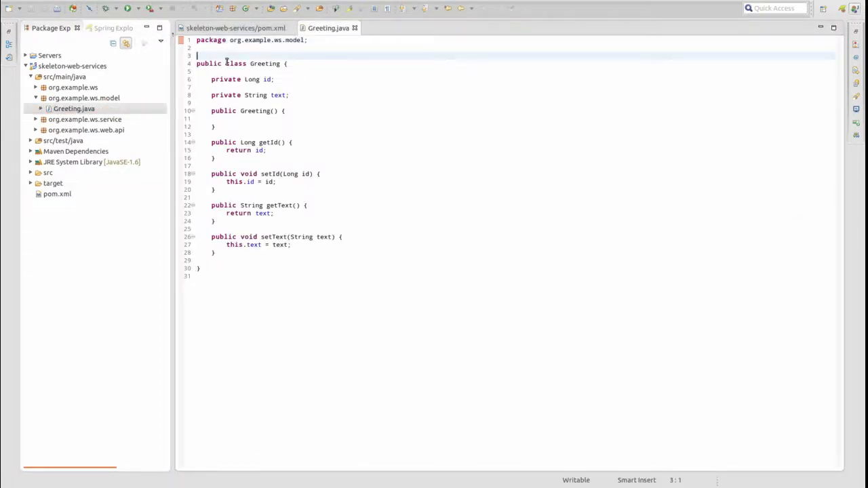
type("@Entity")
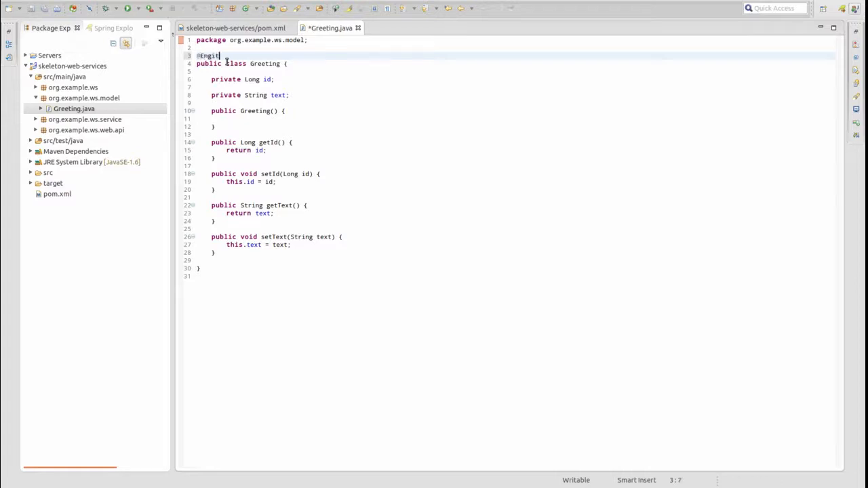
type("y")
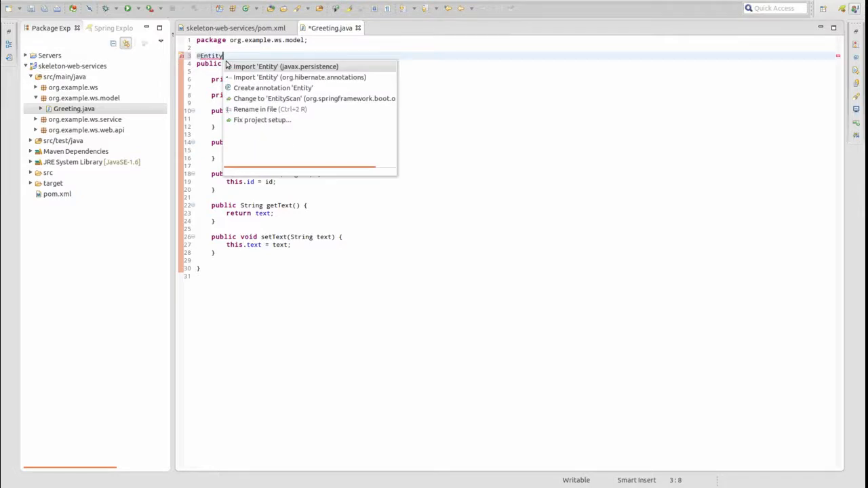
left_click(285, 66)
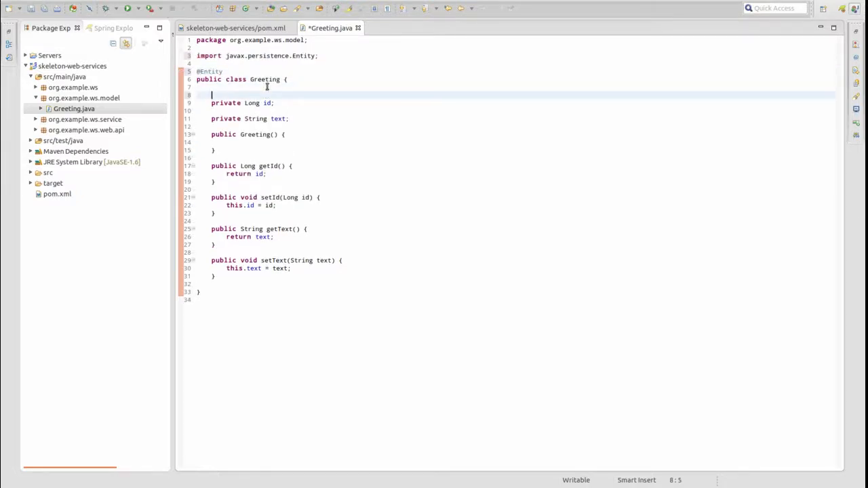
type("@Id")
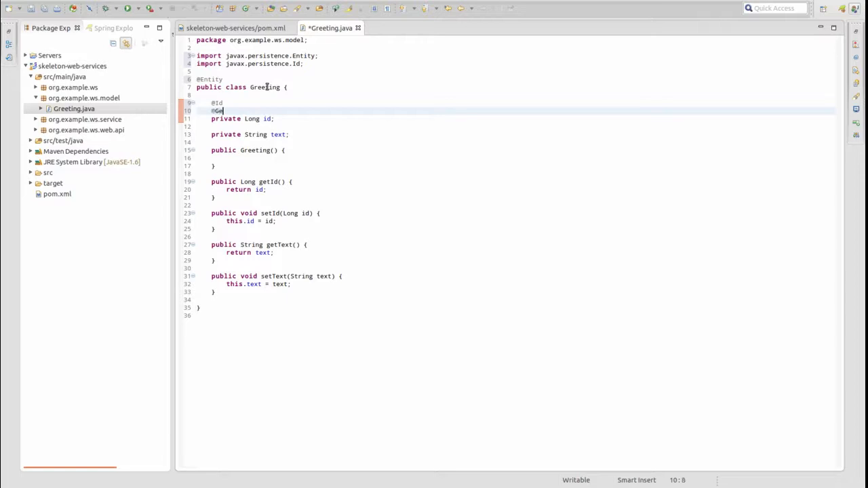
type("neratedValue")
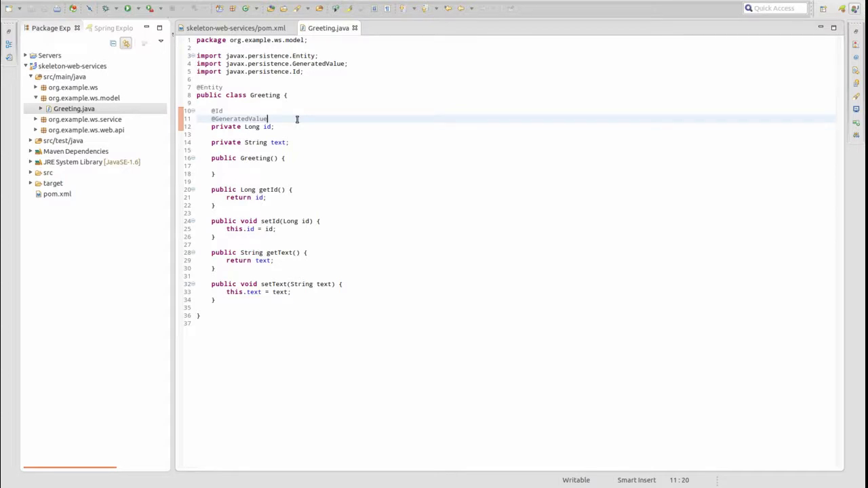
mouse_move(323, 119)
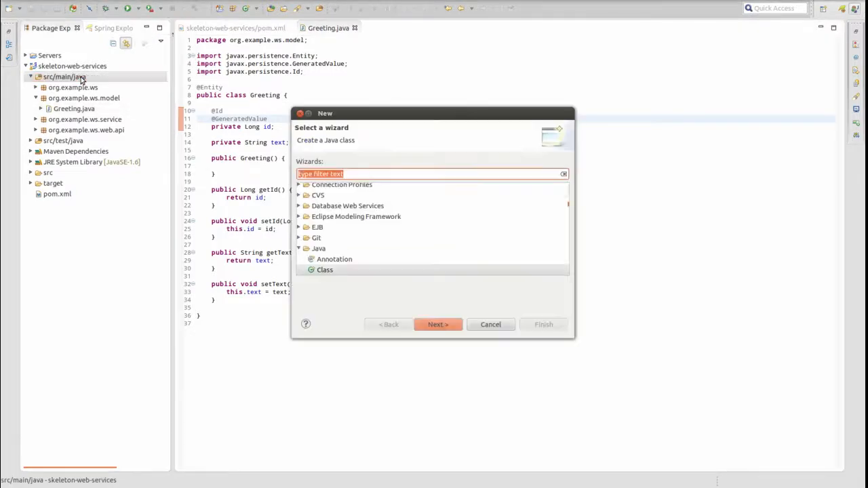
Step: Create package org.example.ws.repository and start a new interface named GreetingRepository
type("package")
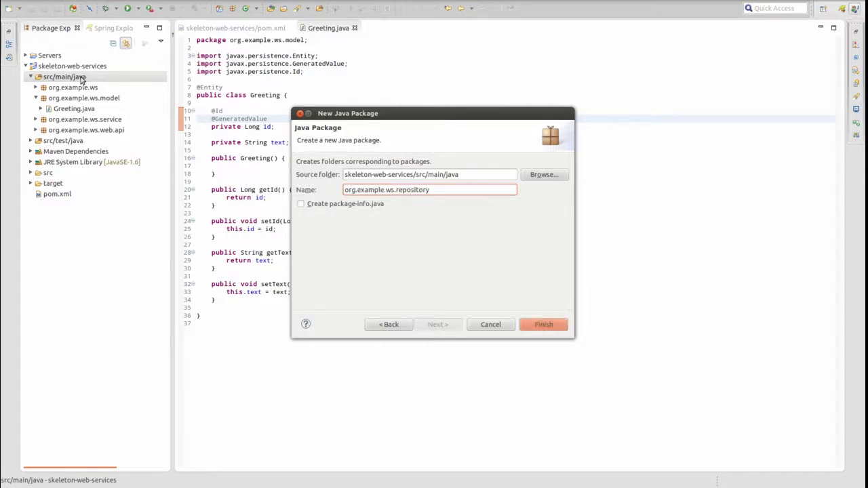
left_click(542, 324)
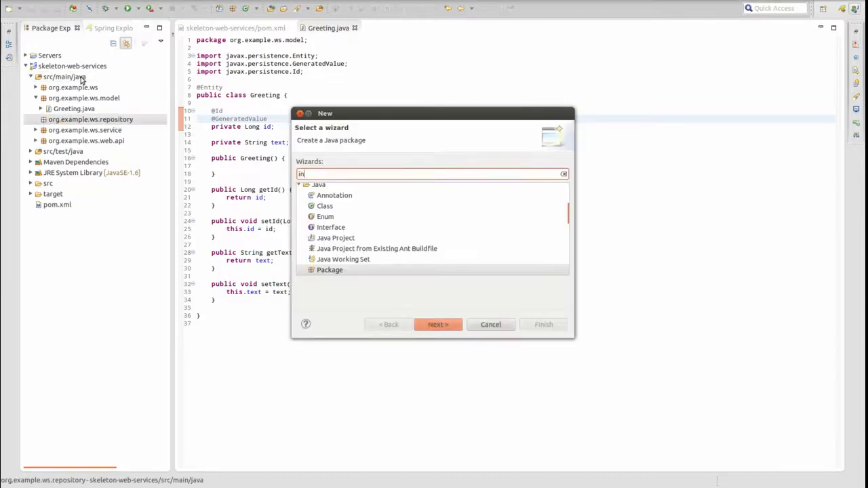
left_click(437, 324)
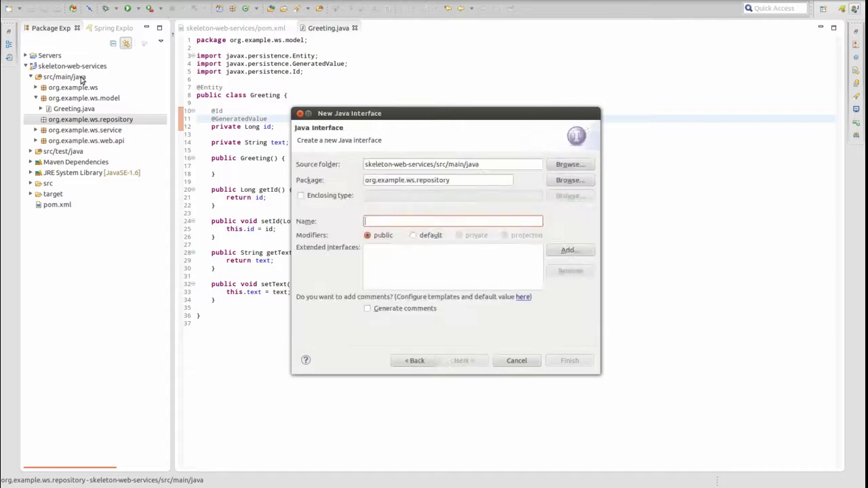
type("GreetingRepository")
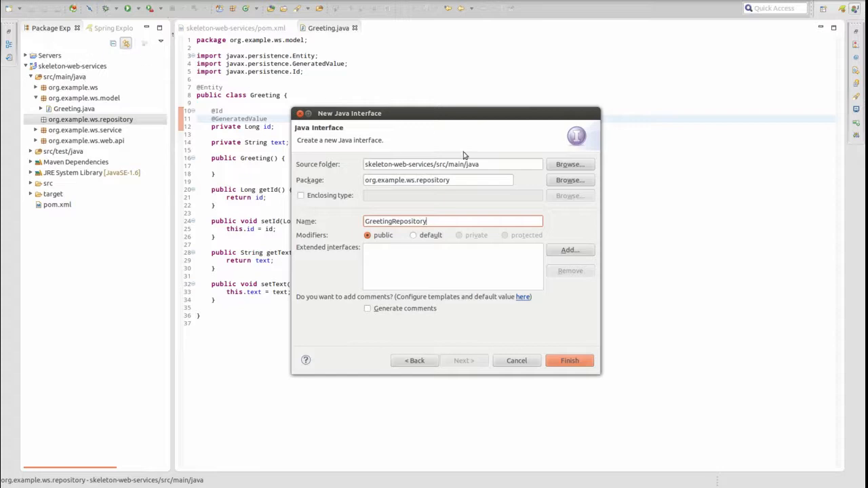
Step: Have the new interface extend JpaRepository and finish creating GreetingRepository
left_click(569, 249)
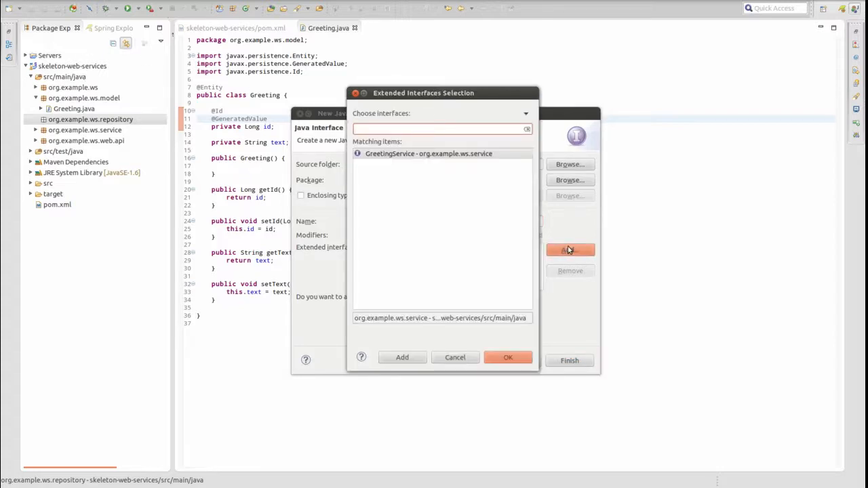
left_click(507, 358)
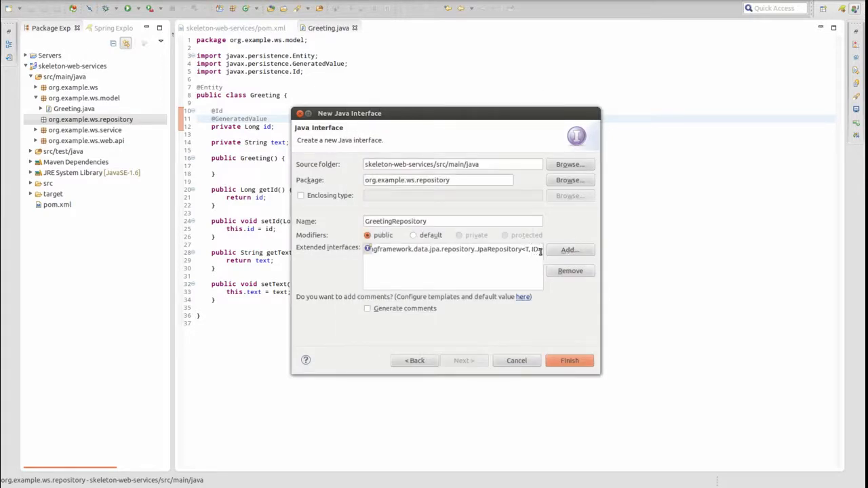
left_click(569, 361)
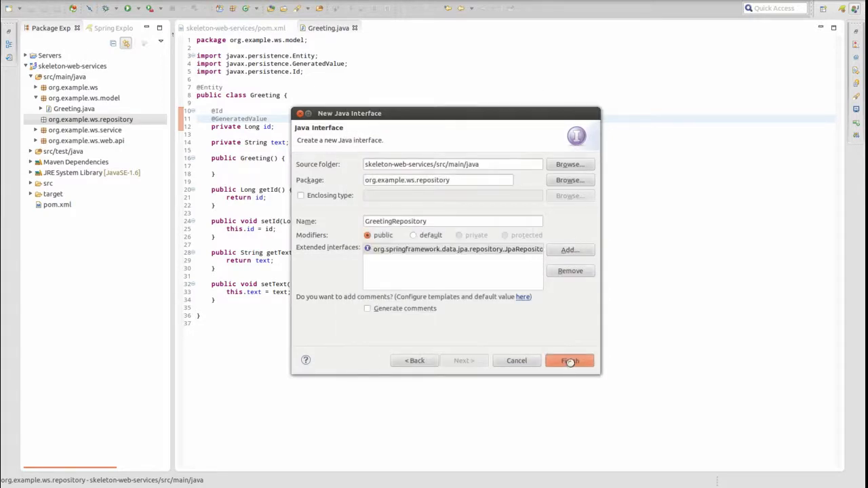
left_click(570, 361)
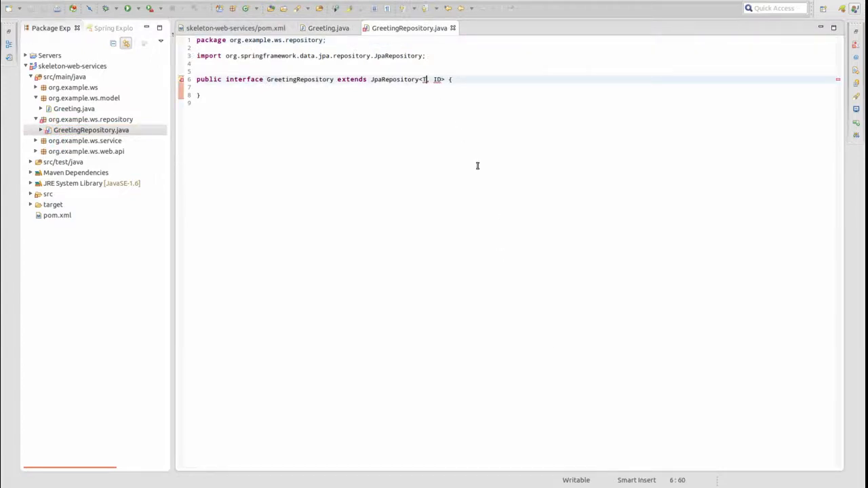
type("Greeting")
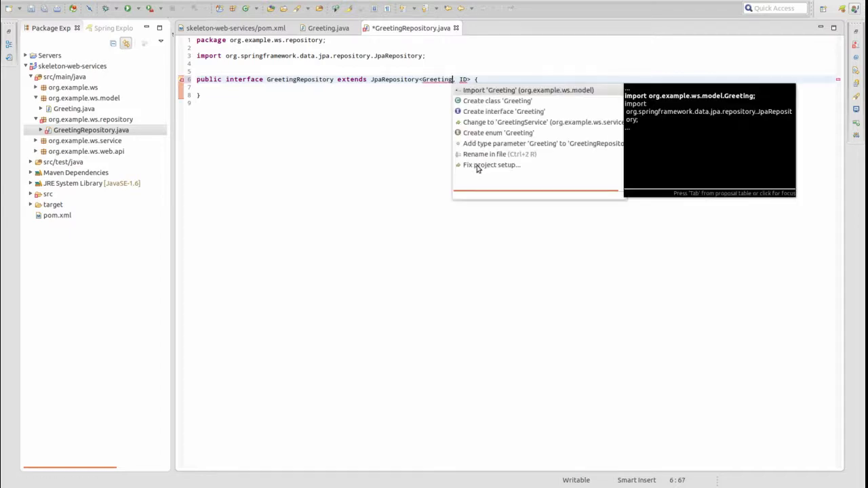
left_click(529, 90)
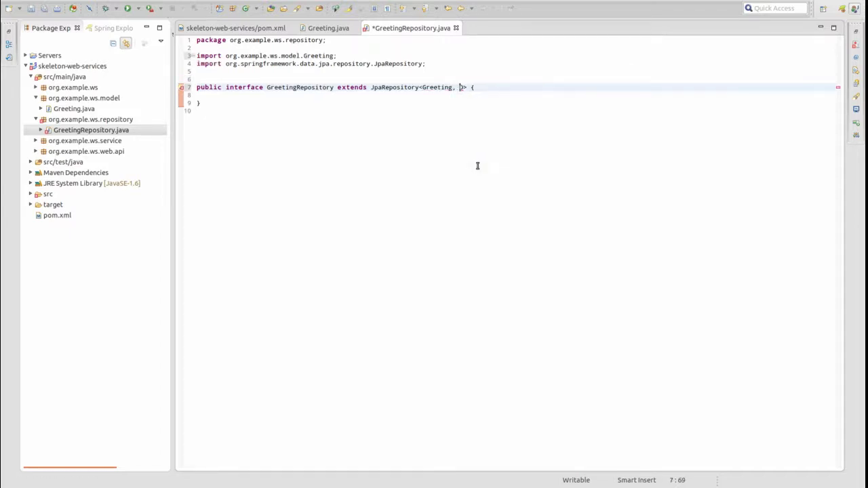
type("Long")
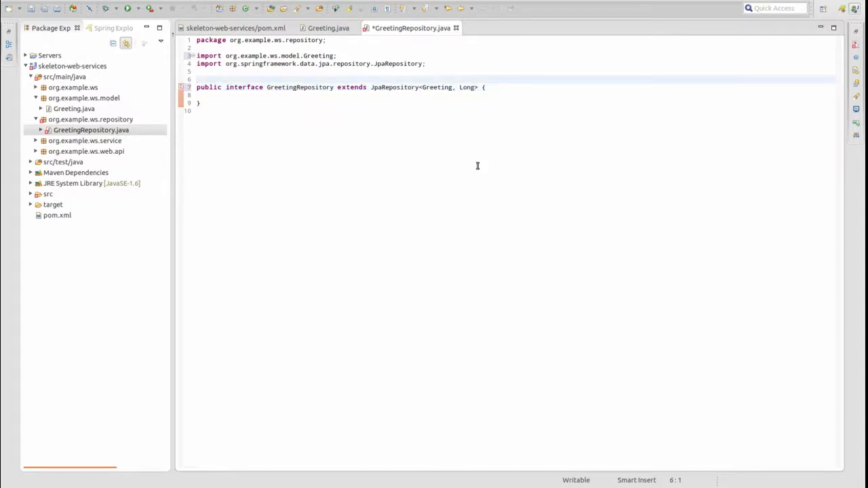
type("@Repository")
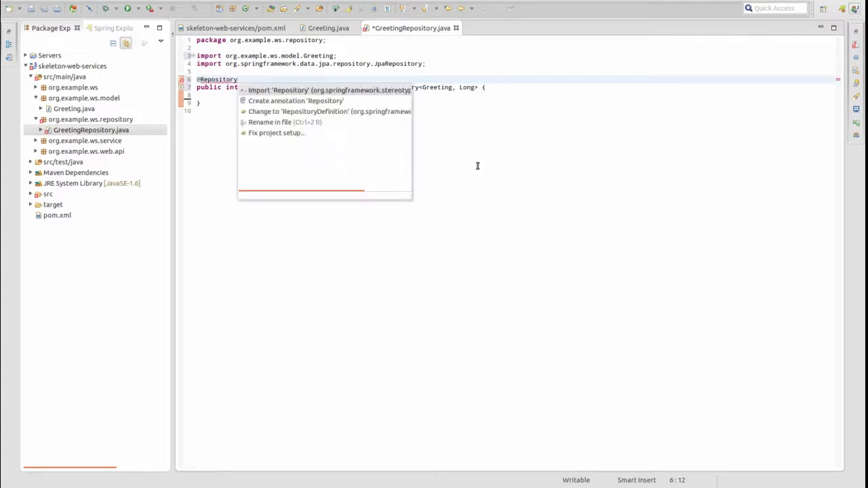
left_click(328, 89)
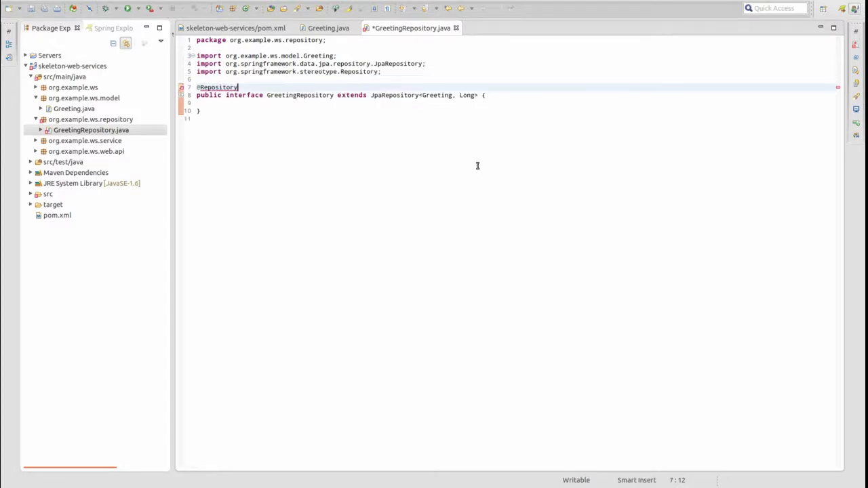
key("ctrl+s")
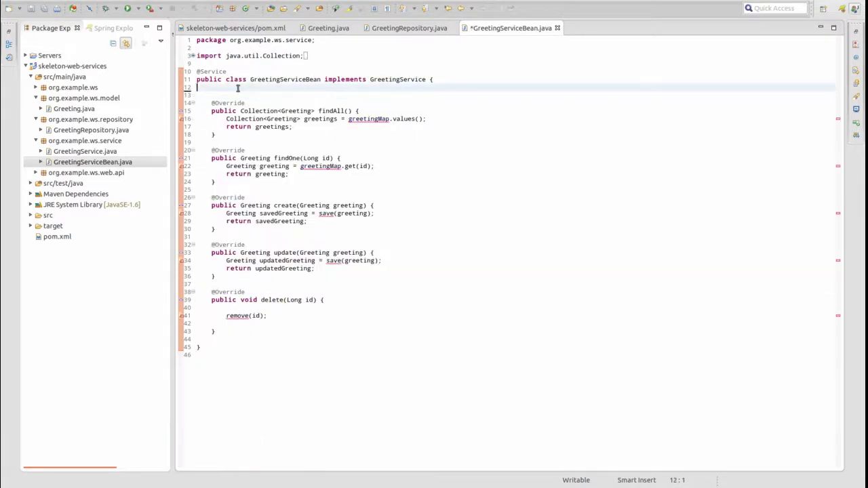
type("#")
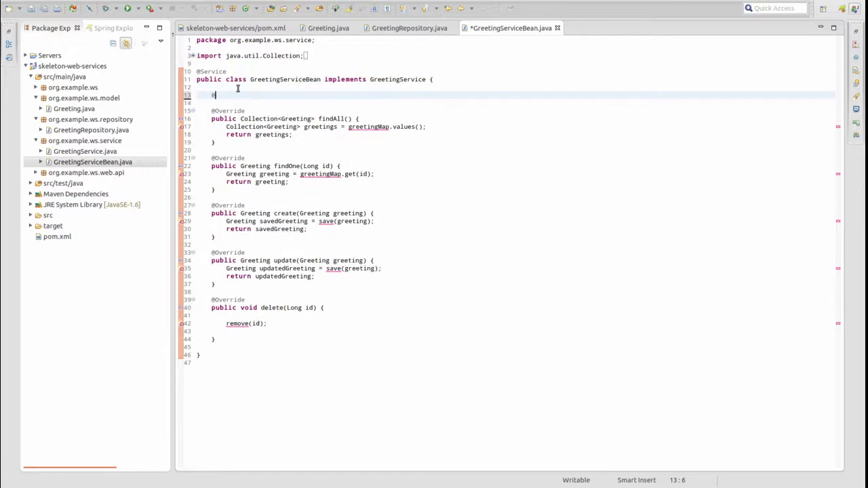
type("@Autow")
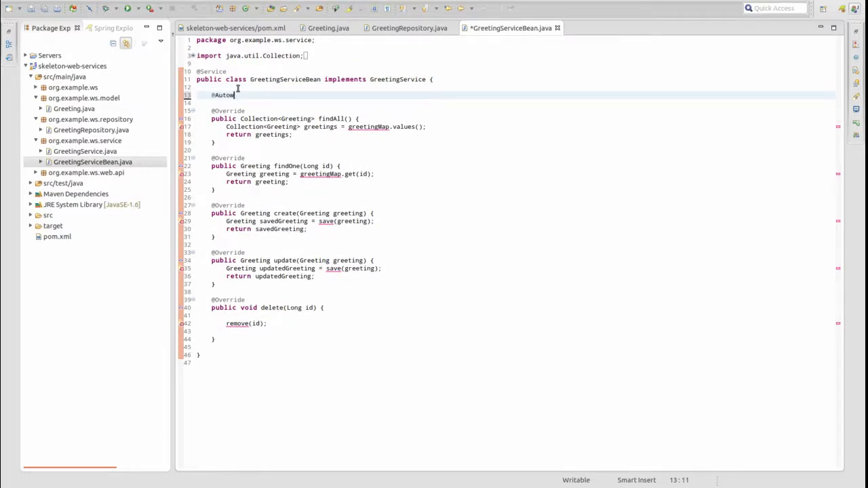
type("private GreetingR")
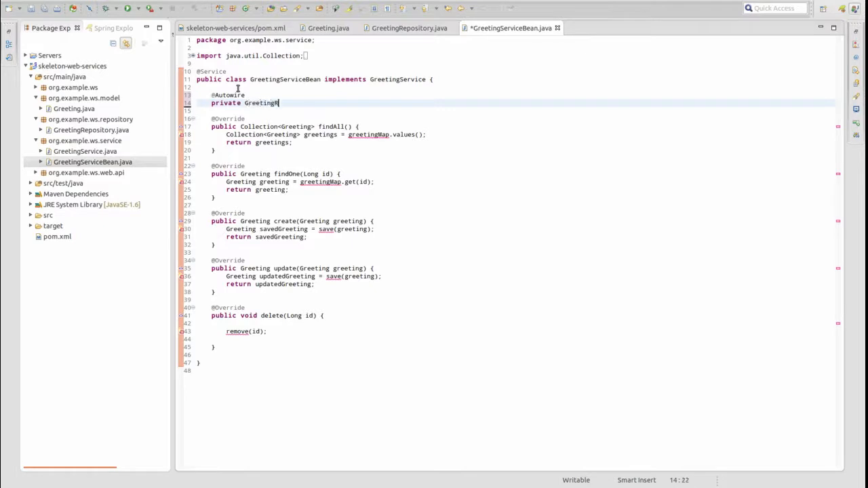
type("epository")
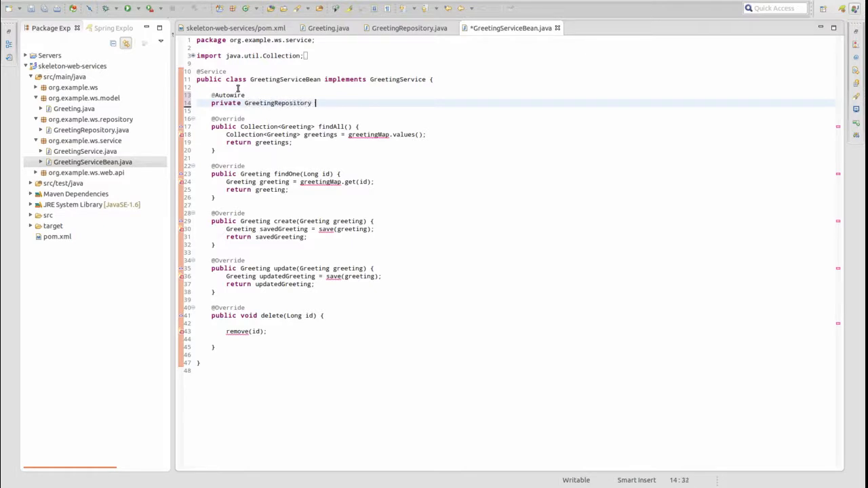
type("greetingRepository;")
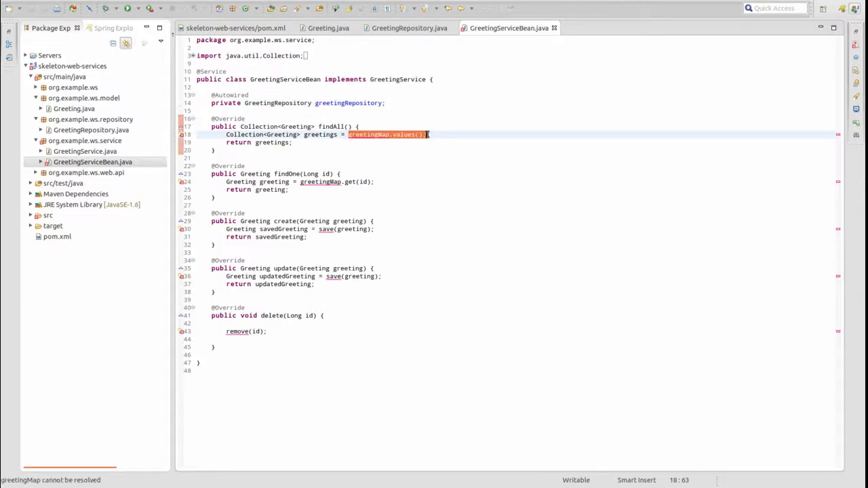
Step: Make findAll and findOne call greetingRepository.findAll() and greetingRepository.findOne(id)
type("greeting")
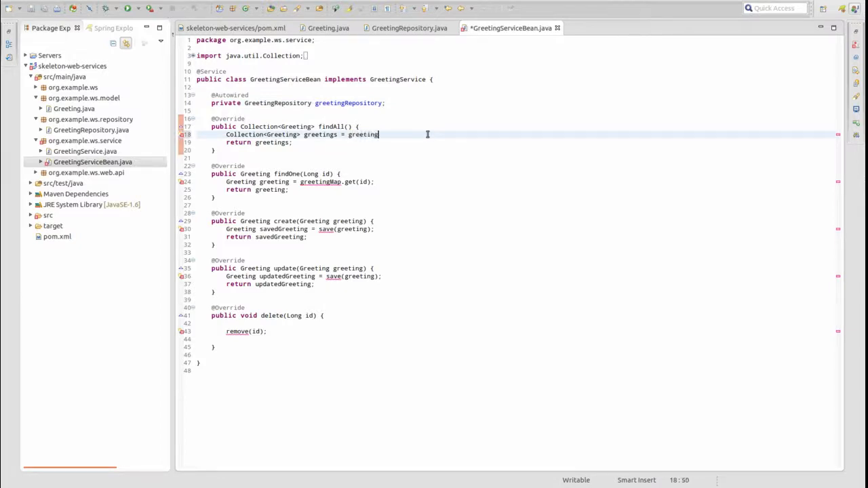
type("Repository.findAll();")
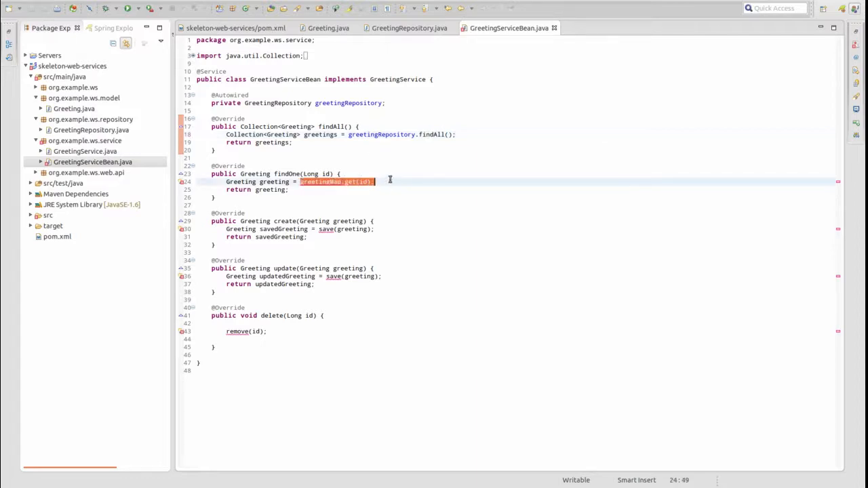
type("greetin")
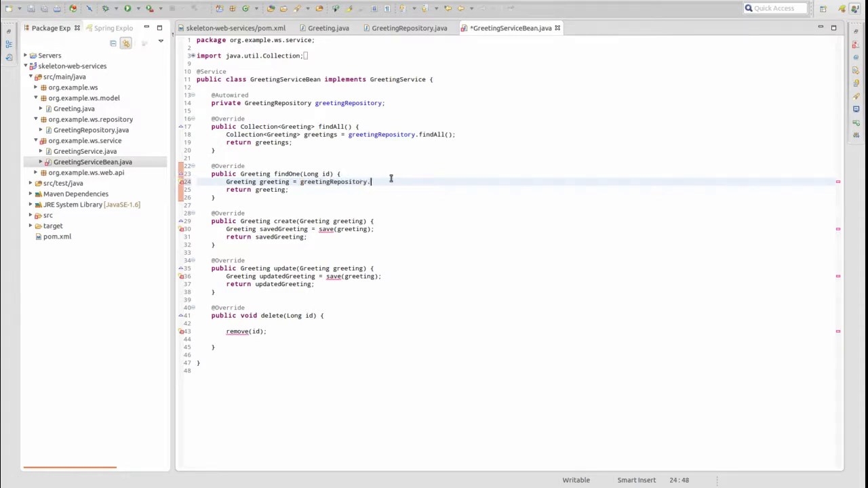
type("findOne(id);")
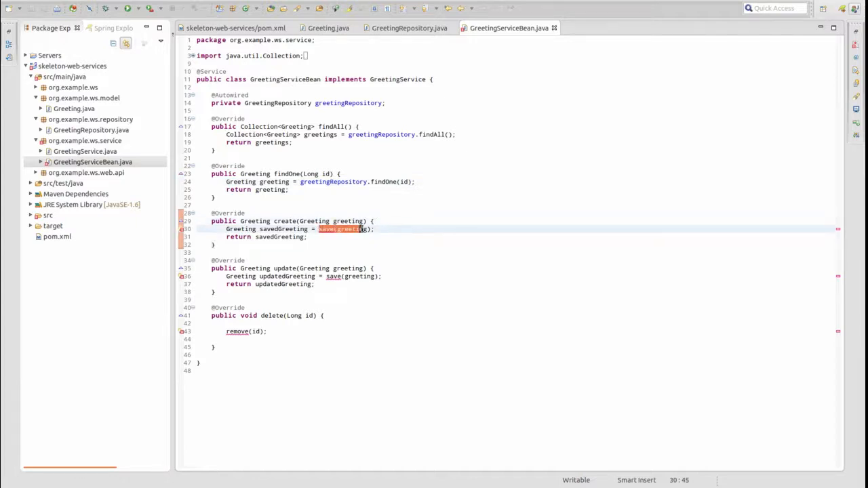
Step: Make create persist via greetingRepository.save(greeting)
type("gre")
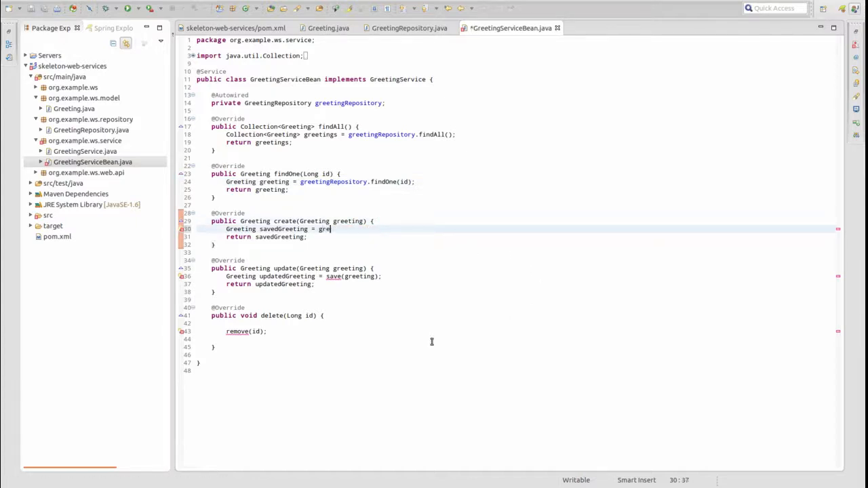
type("etingRep")
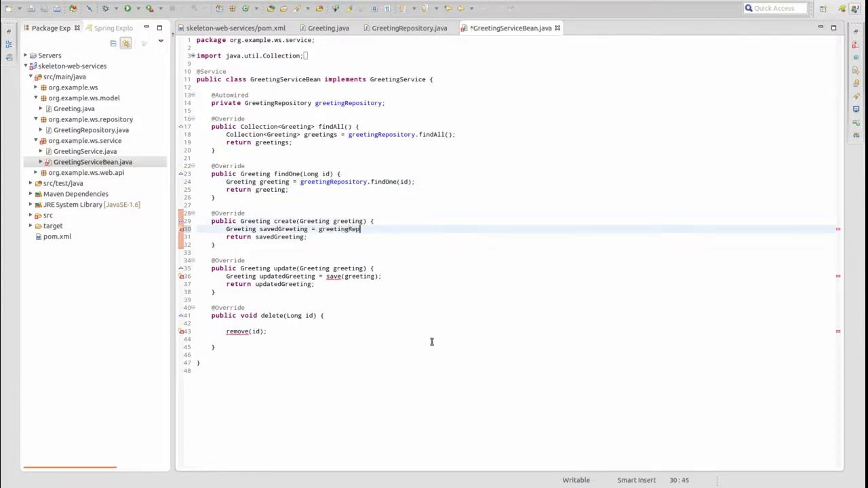
type(".save(greeting);")
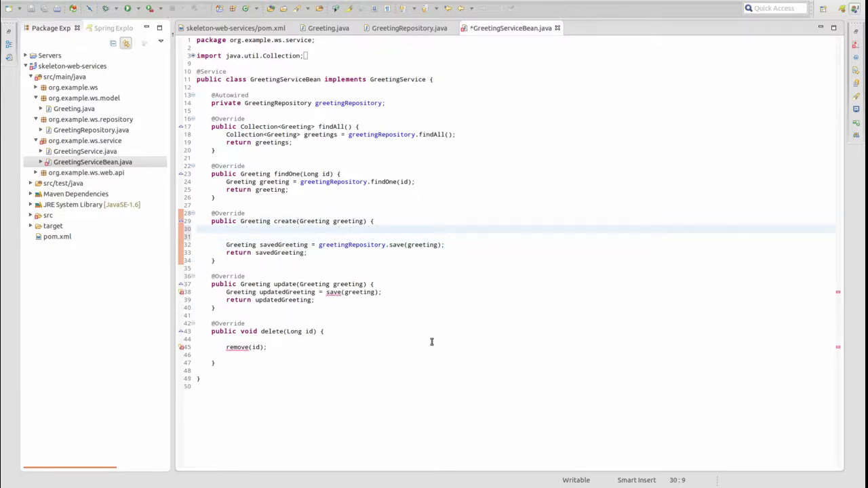
Step: Add an if (greeting.getId() != null) guard with a 'Cannot create Greeting with specified ID' comment returning null
type("if(greeting.getId() != null) {")
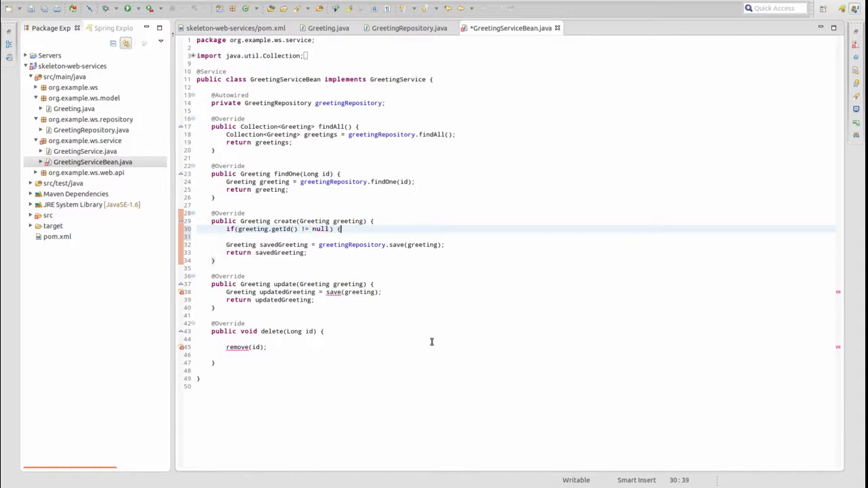
type("//")
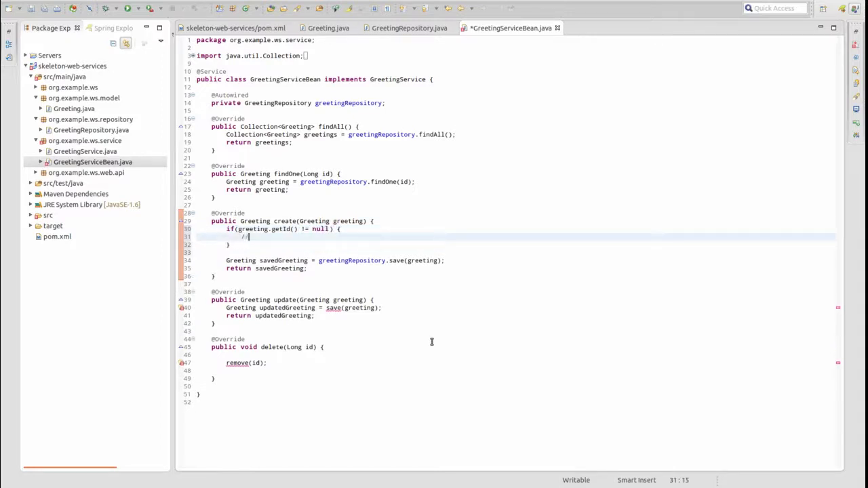
type("Cannot create")
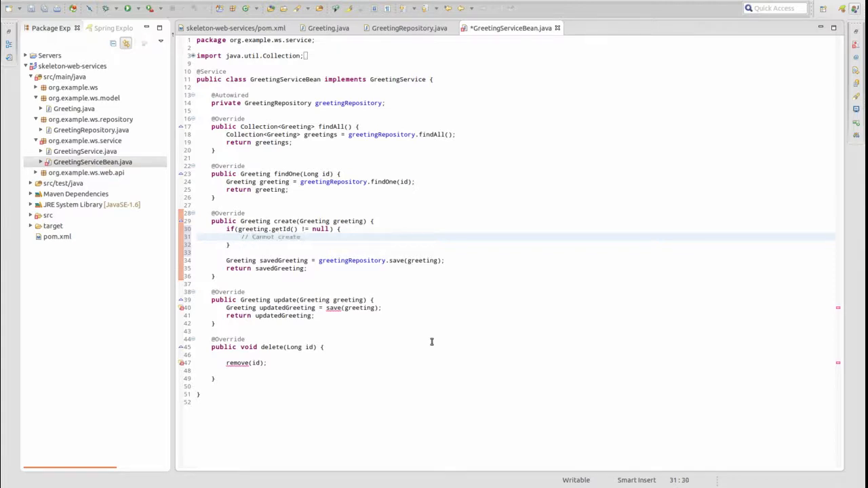
type("Greeting with specified ID value")
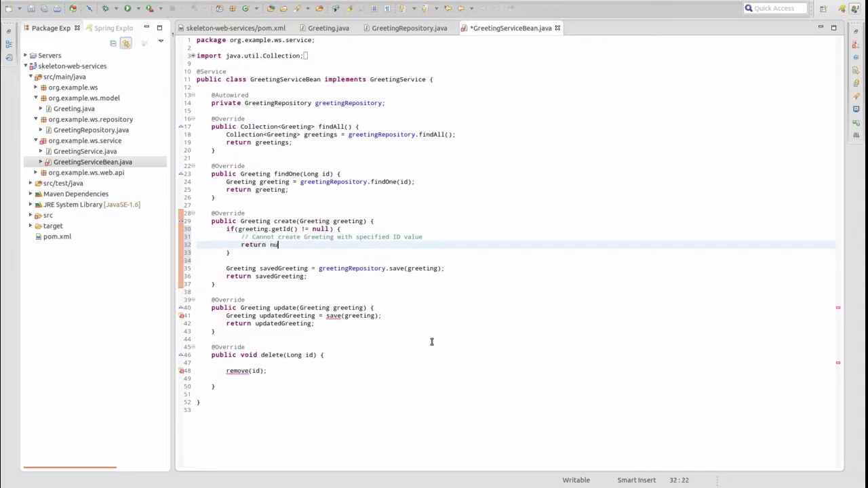
type("ll;")
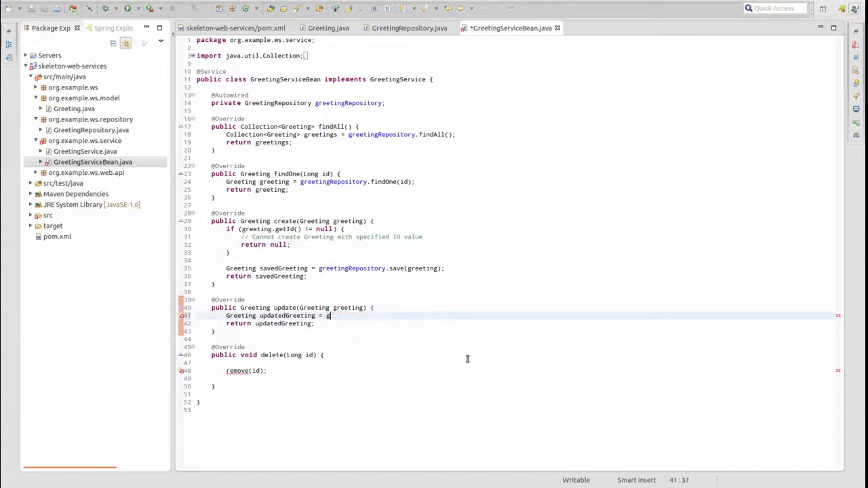
Step: In update, fetch Greeting greetingPersisted = greetingRepository.findOne(greeting.getId())
type("reetingRepository.save(greeting);")
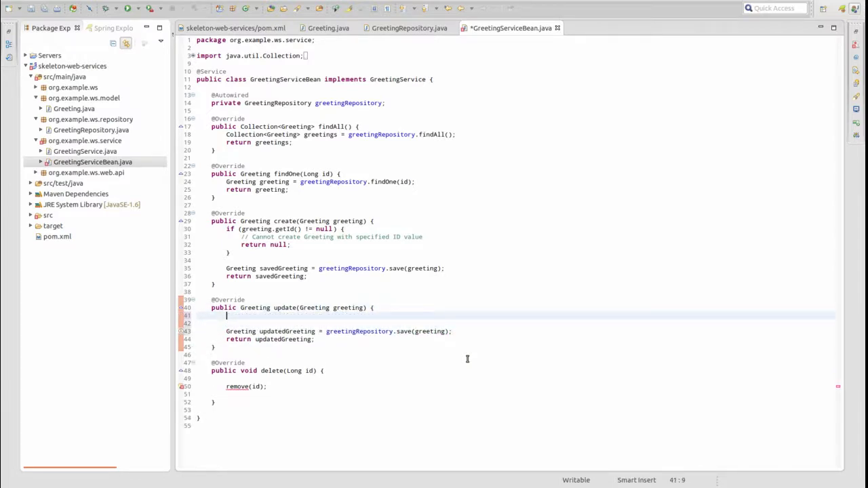
type("Greeting")
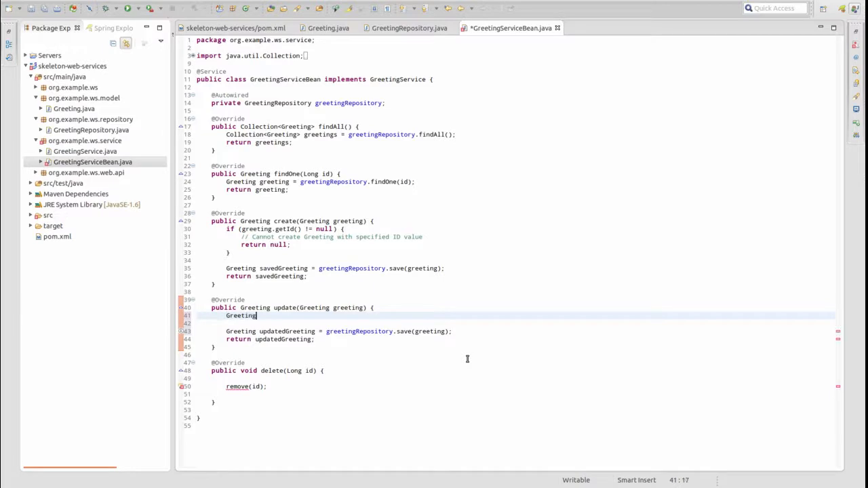
type("gree")
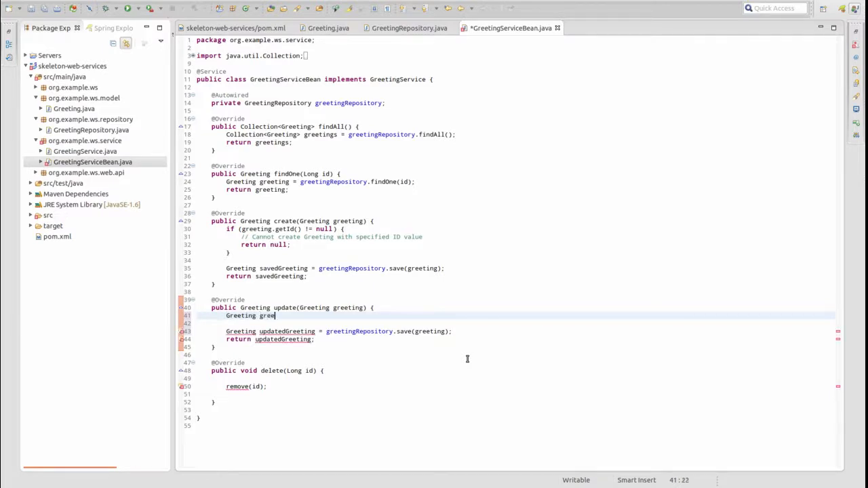
type("ting")
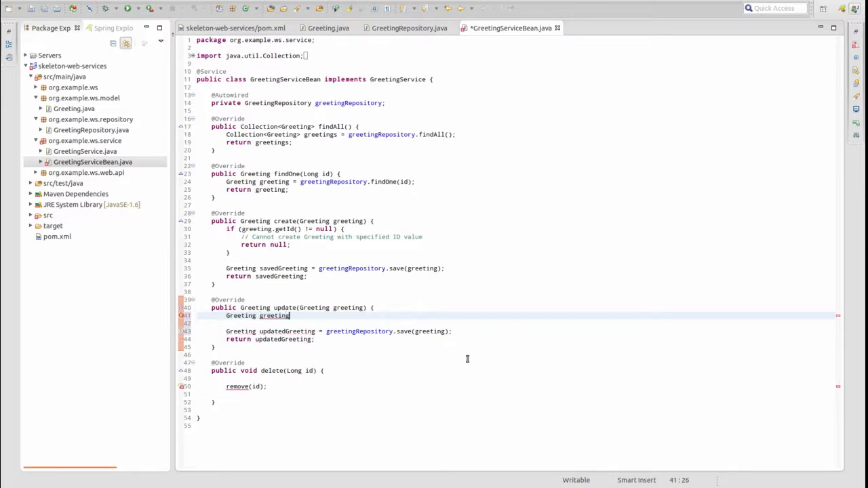
type("Persis")
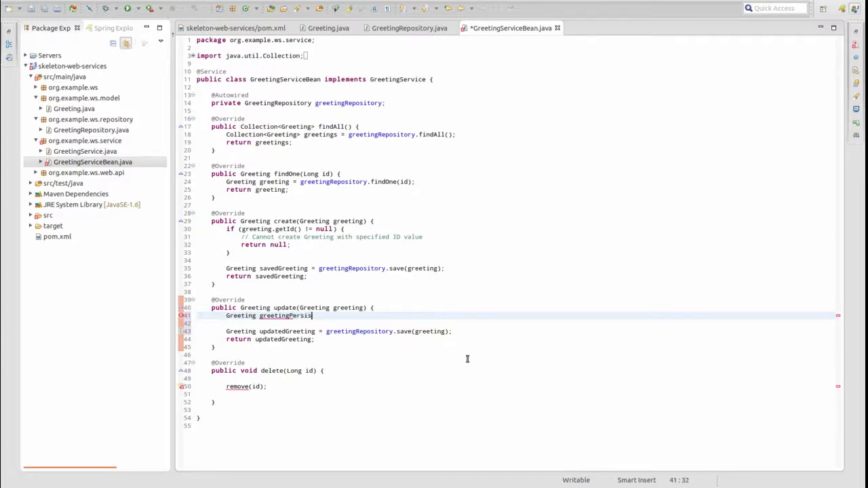
type("ted")
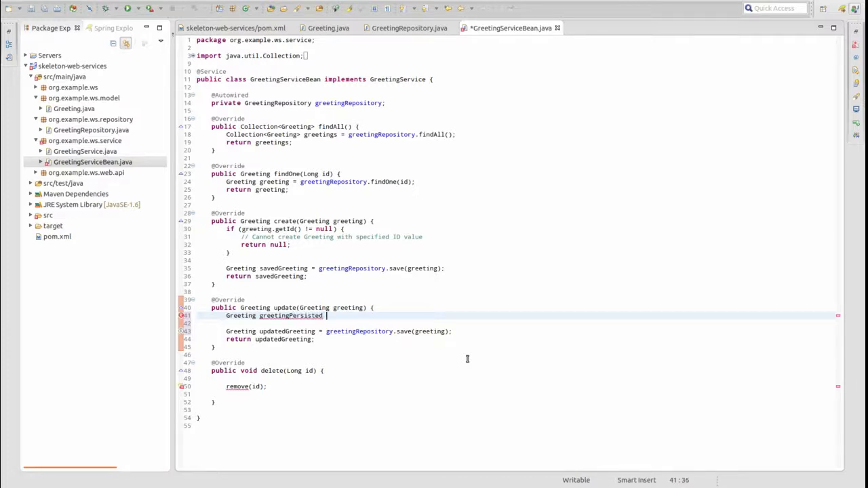
type("= greeting")
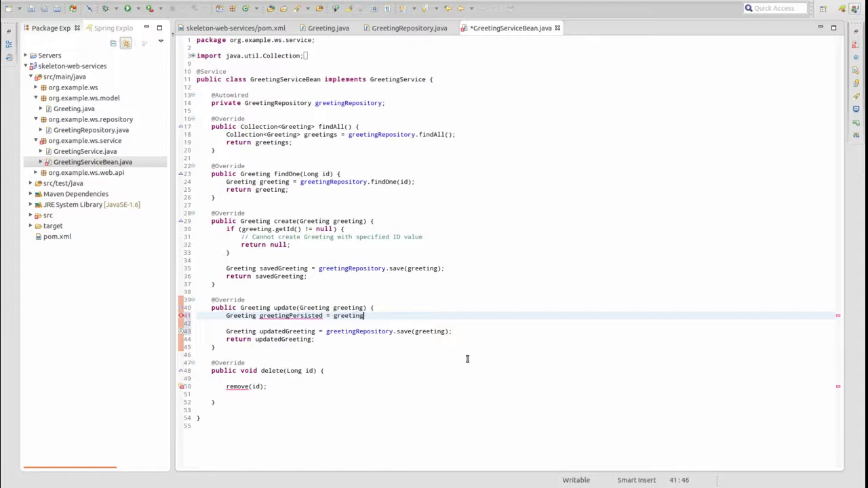
type("Reposito")
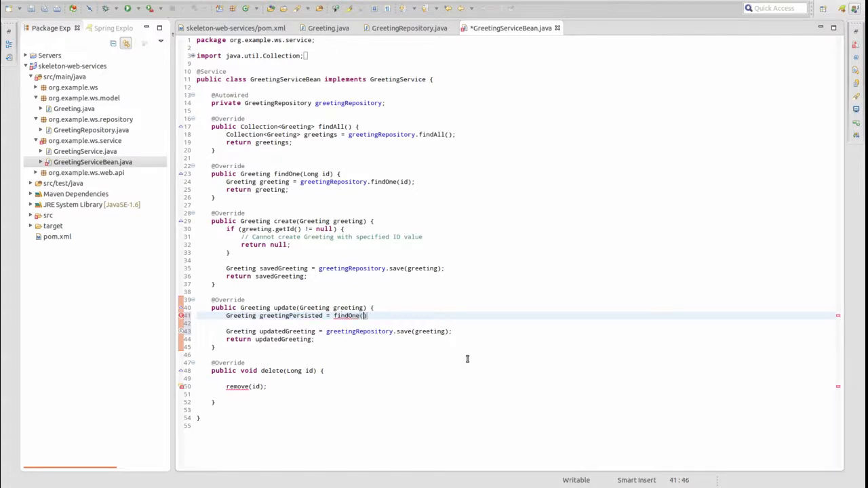
type("greeting.getId(")
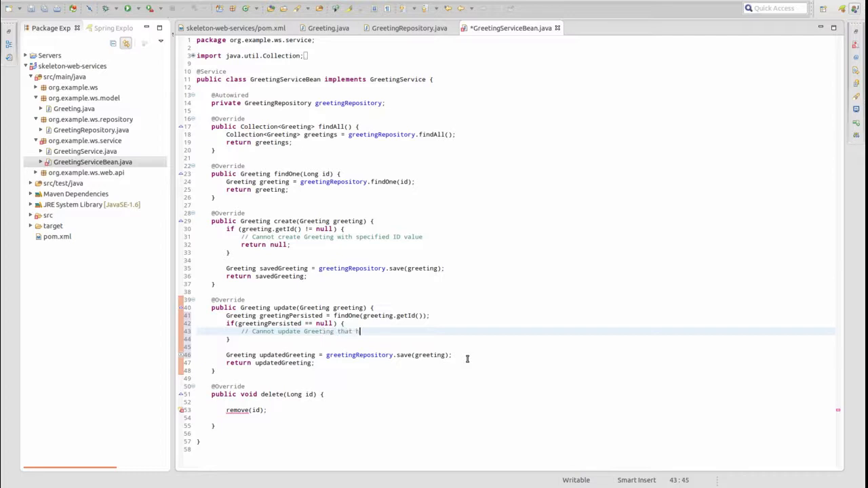
Step: Return null with a 'hasn't been persisted' comment when no stored greeting exists, and save
type("asn't been persisted")
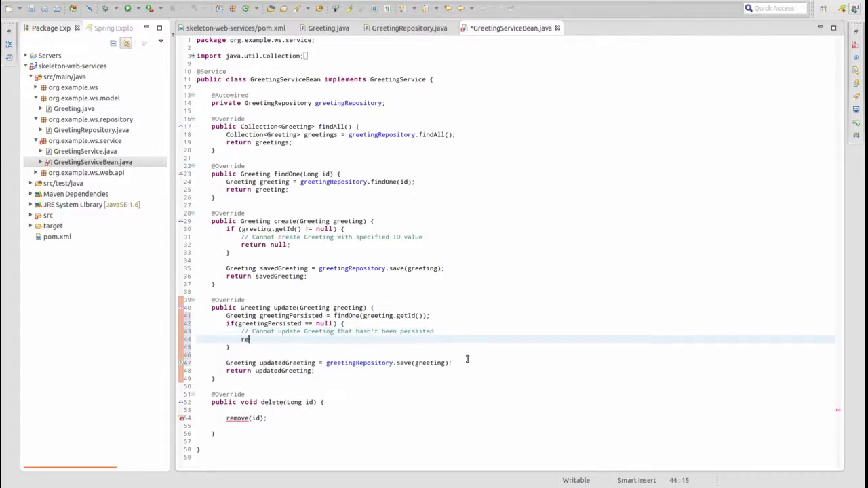
type("turn null;")
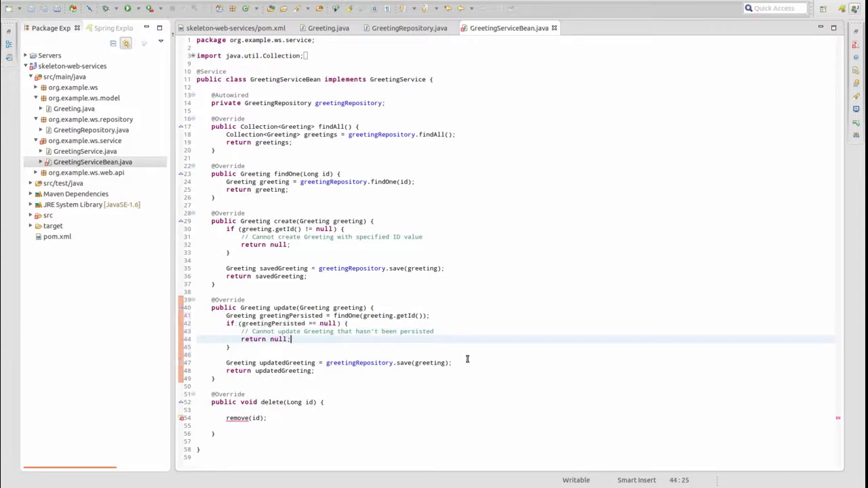
mouse_move(438, 327)
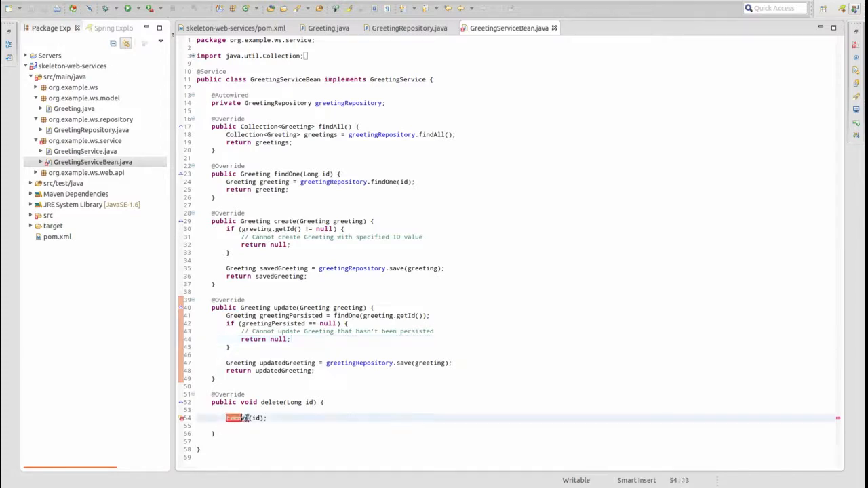
Step: Replace remove(id) with greetingRepository.delete(id) via content assist and save the file
type("greetingReposit")
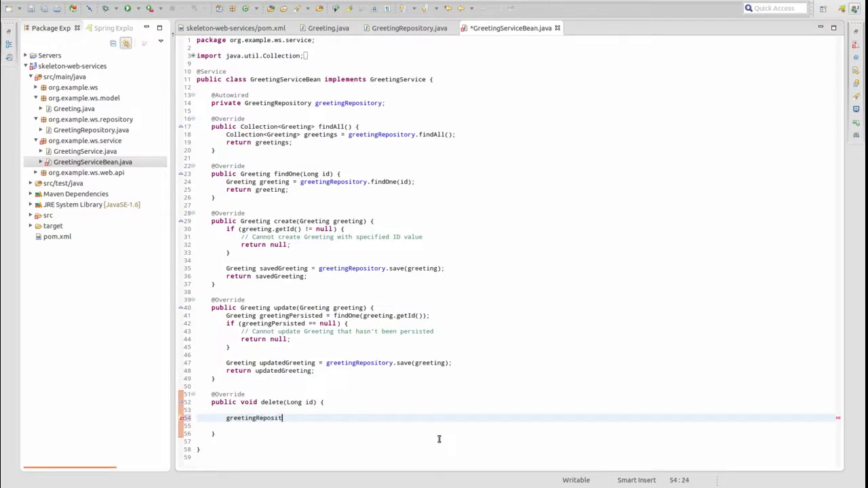
type(".d")
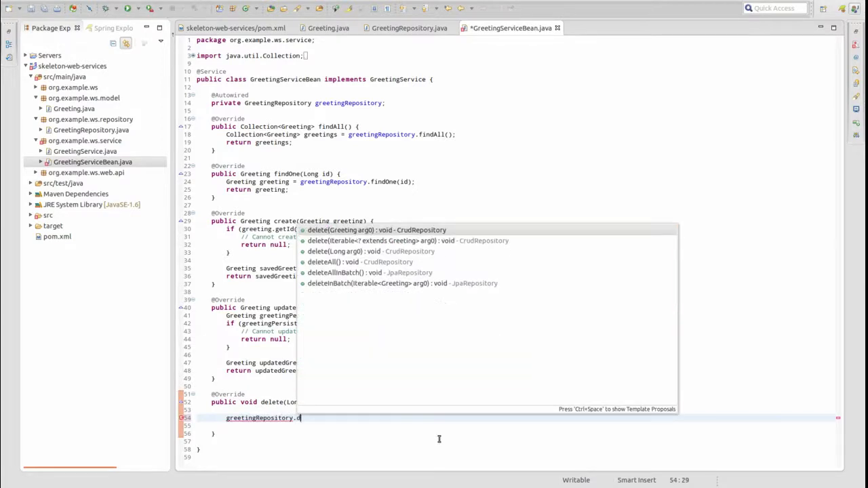
type("elete(id);")
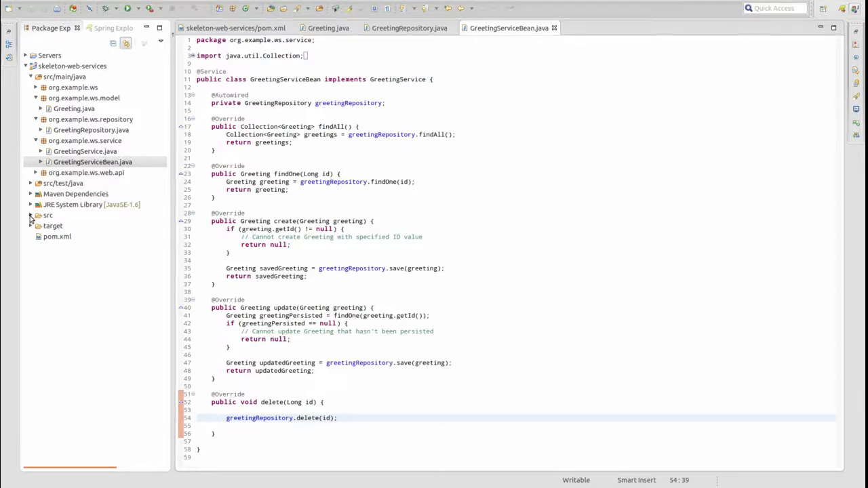
Step: Create a folder named 'resources' under src/main of skeleton-web-services
left_click(30, 215)
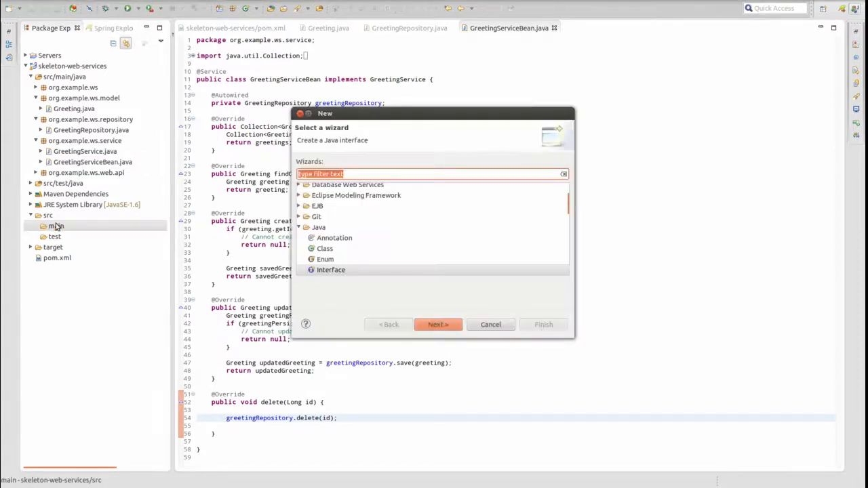
type("folder")
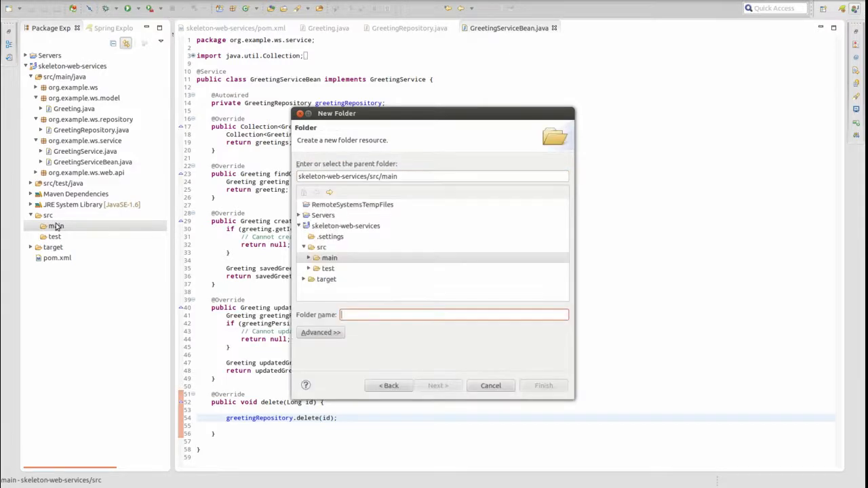
type("resources")
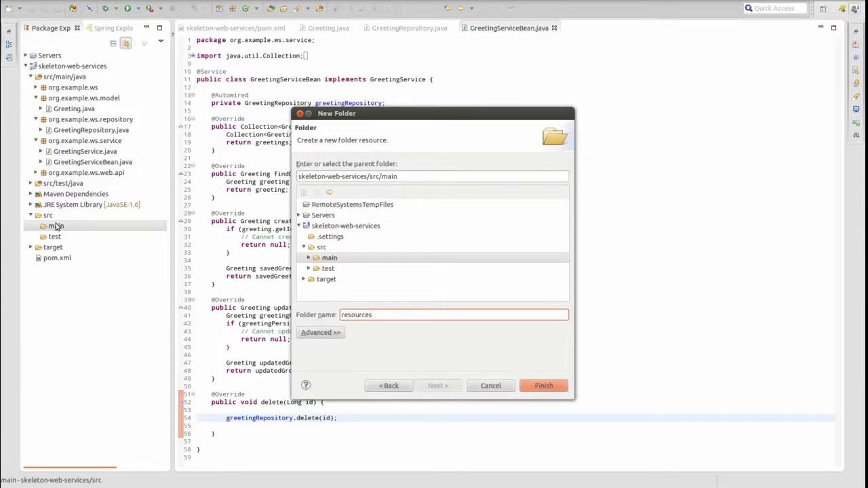
left_click(542, 386)
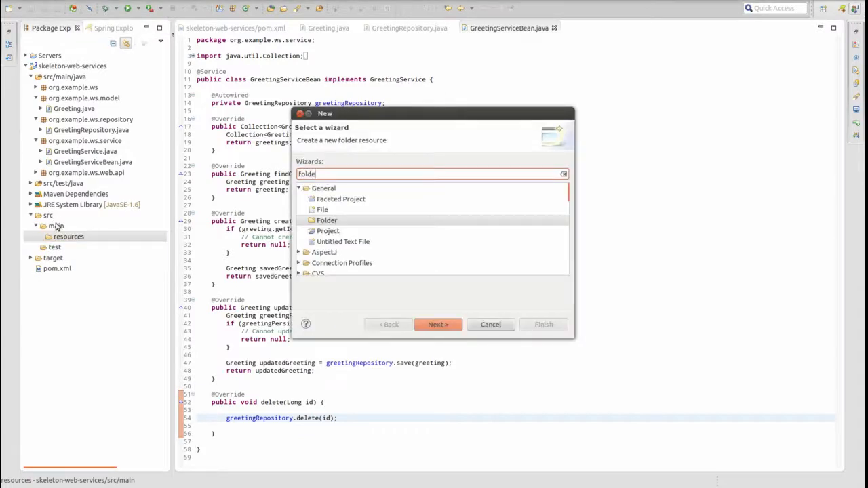
left_click(437, 324)
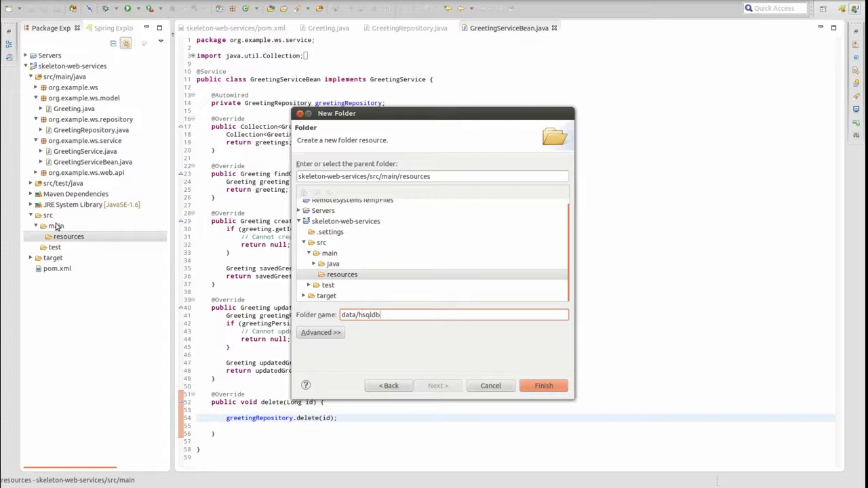
Step: Create the data/hsqldb folder under resources and a schema.sql dropping and recreating the Greeting table
left_click(542, 385)
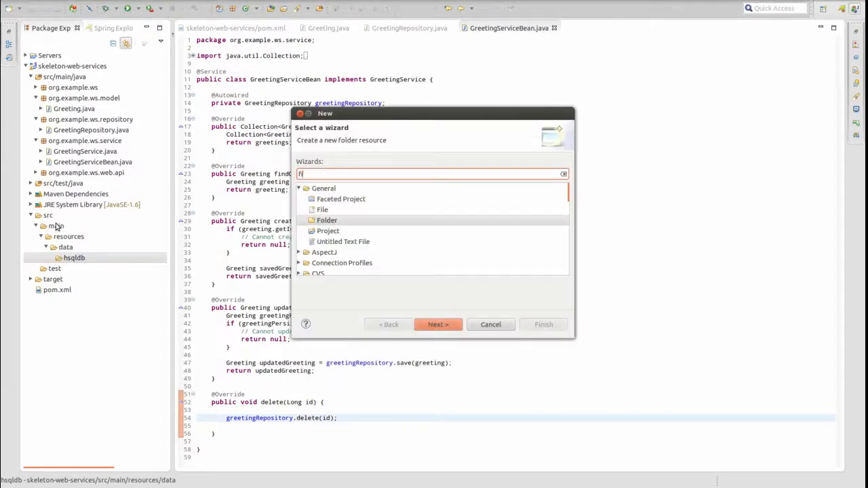
type("ile")
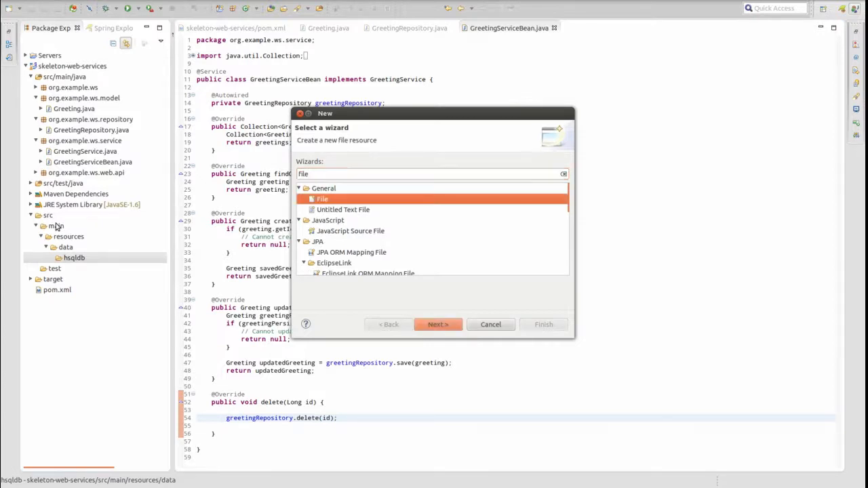
left_click(437, 324)
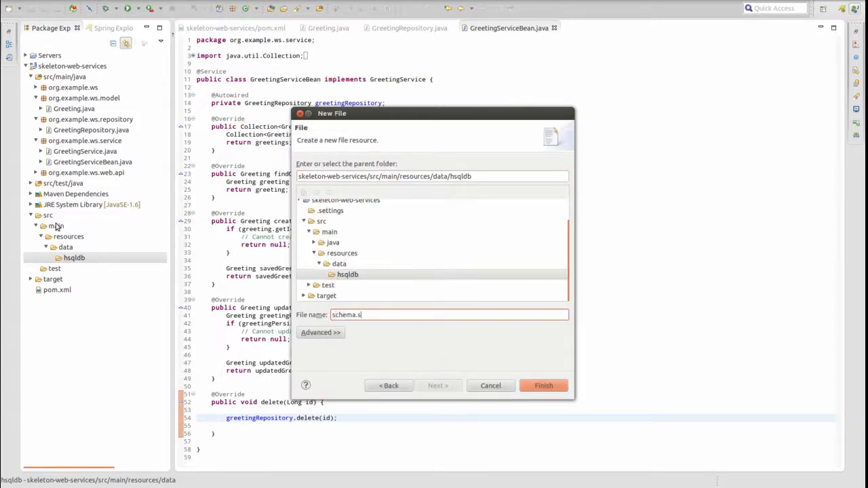
left_click(542, 386)
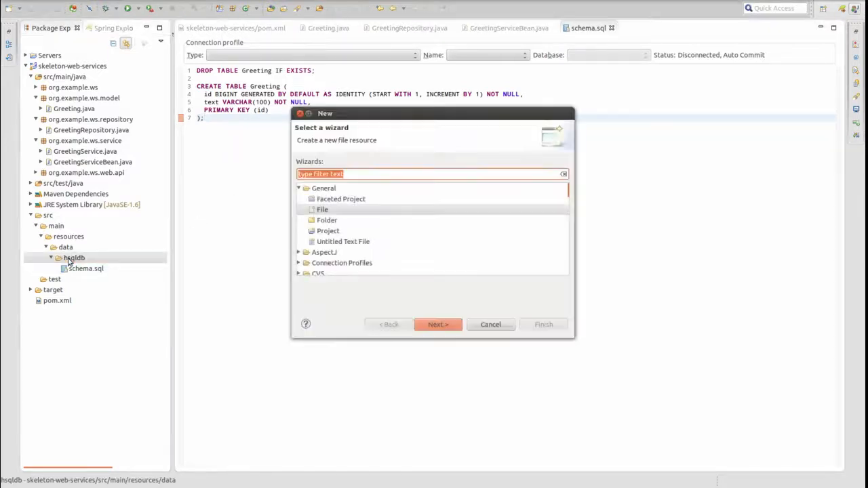
Step: Create data.sql in data/hsqldb with INSERT INTO Greeting statements for 'Hello World!' and 'Hola Mundo!'
type("file")
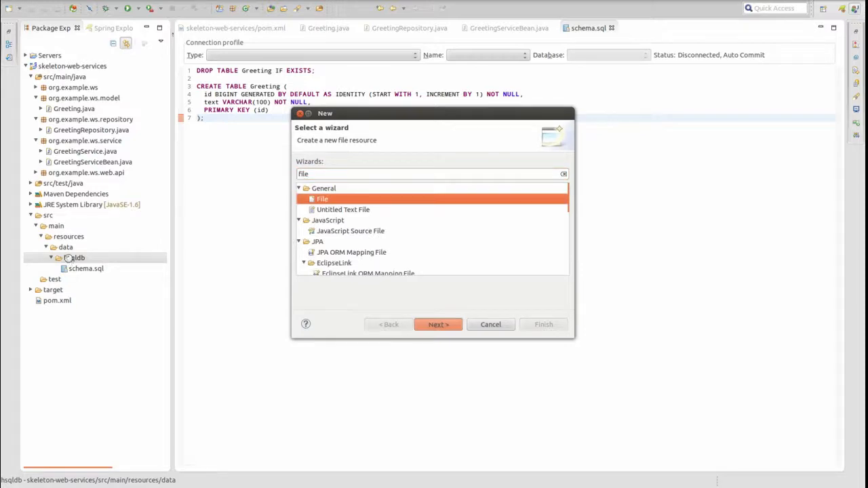
left_click(437, 324)
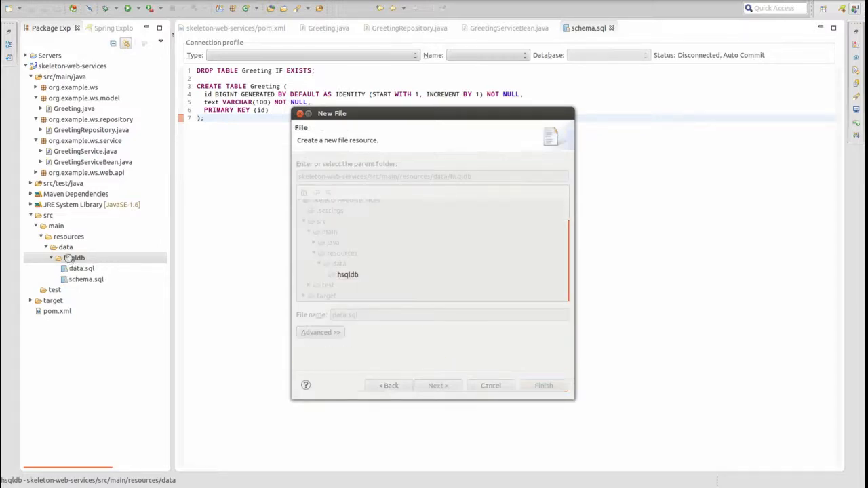
left_click(542, 385)
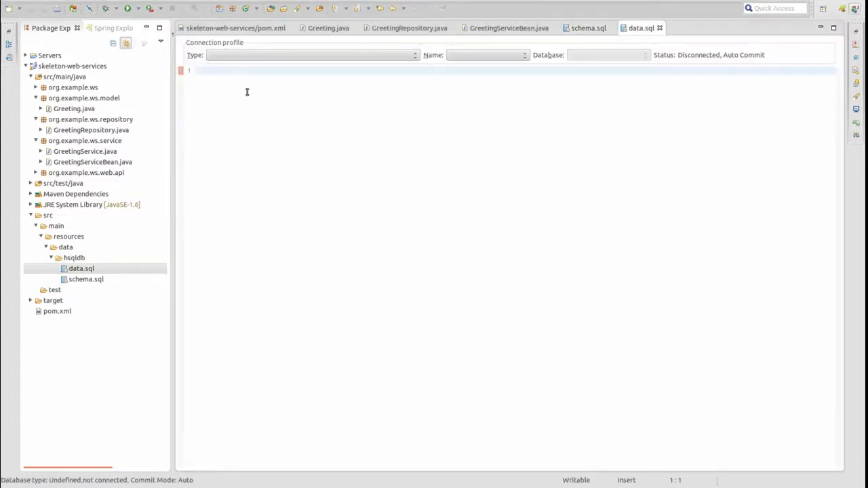
type("INSERT INTO Greeting (text) VALUES ('Hello World!');")
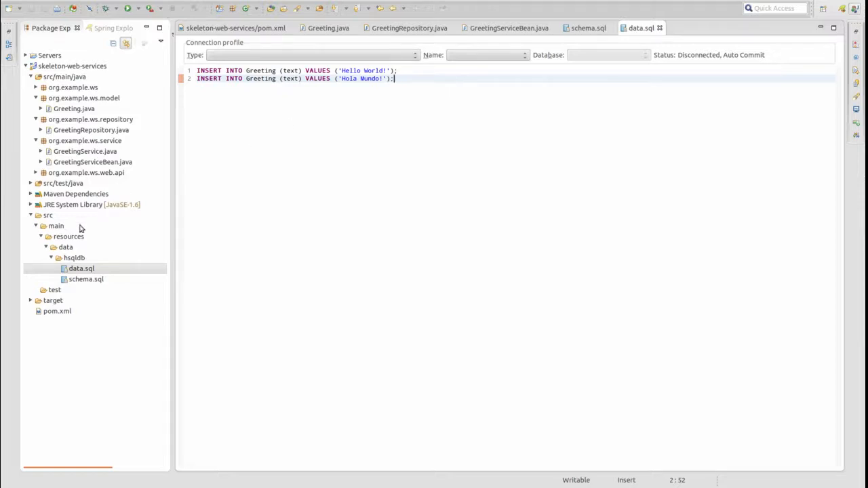
Step: Create resources/config/application.properties with Hibernate naming, ddl-auto validate and schema/data script locations
left_click(68, 236)
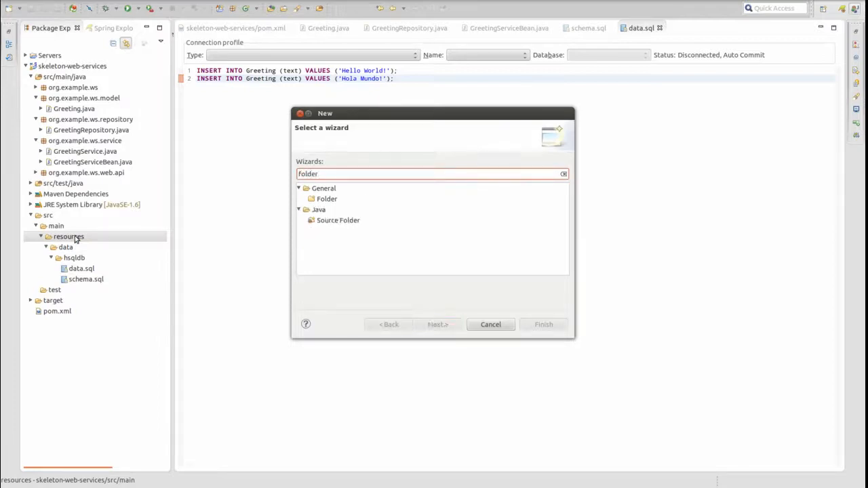
left_click(437, 324)
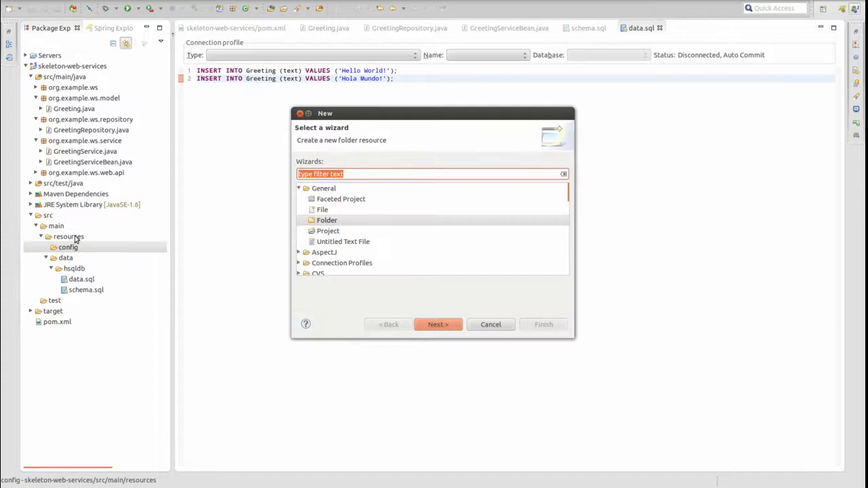
left_click(437, 324)
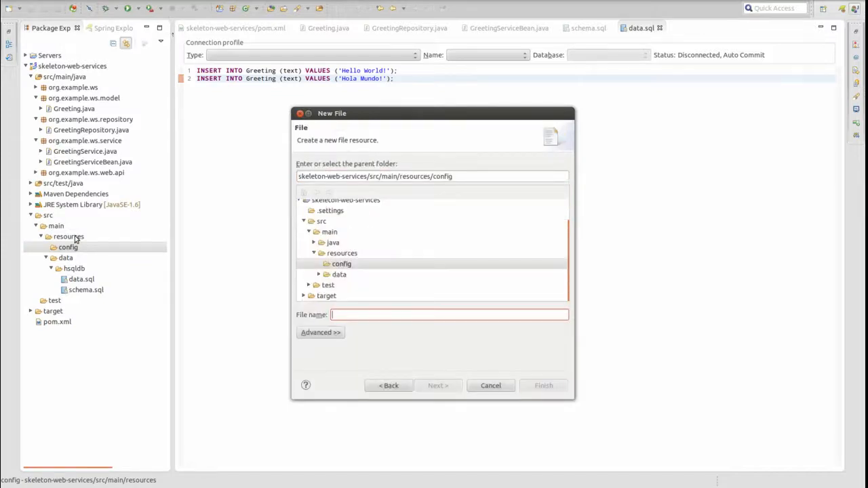
type("application.p")
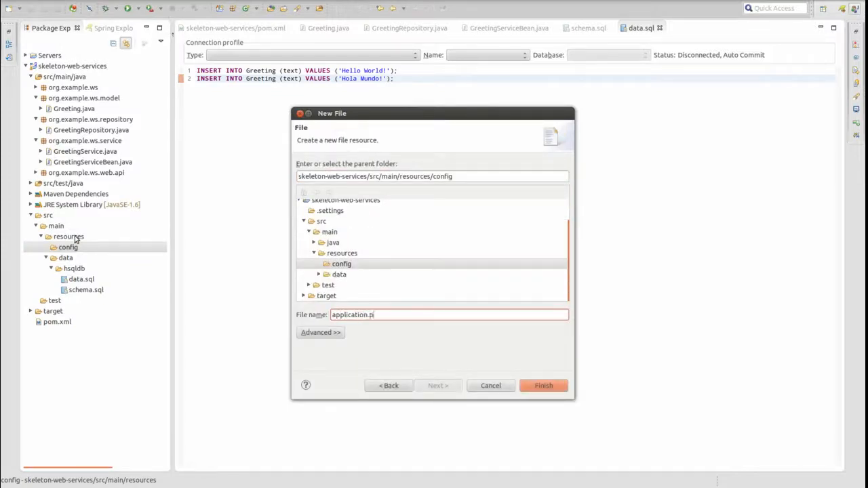
type("roperties")
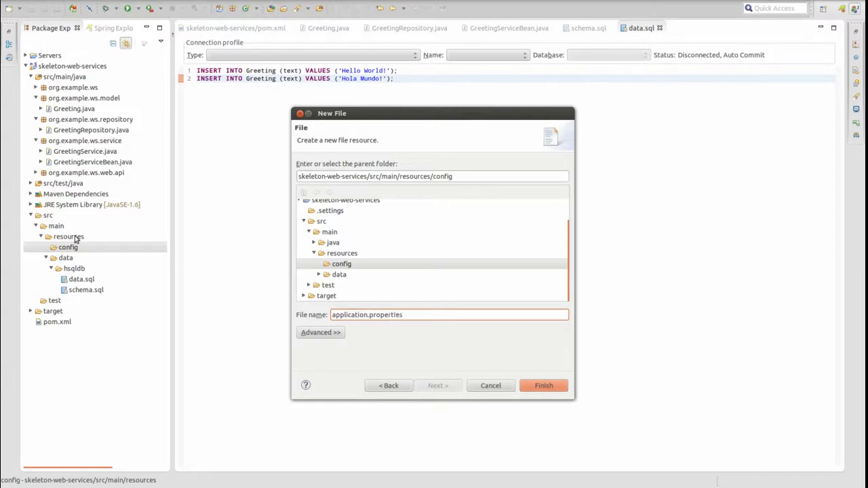
left_click(542, 385)
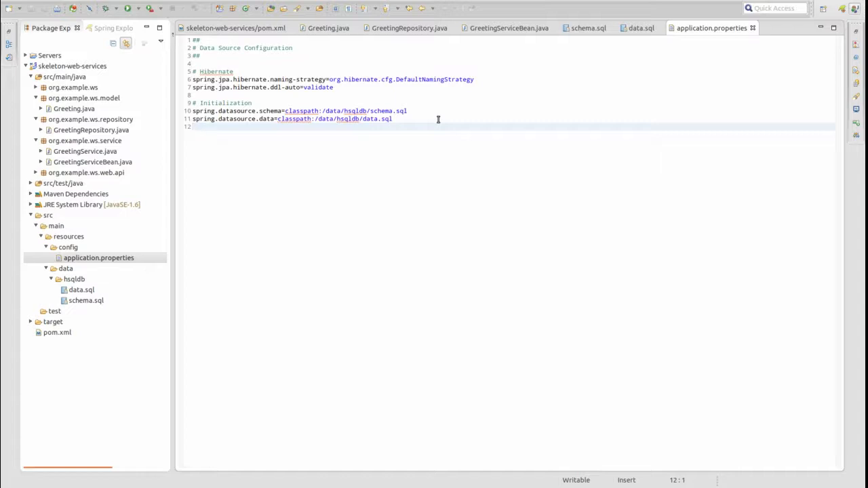
Step: Open a Terminal and cd into the skeleton-web-services project directory
left_click(193, 127)
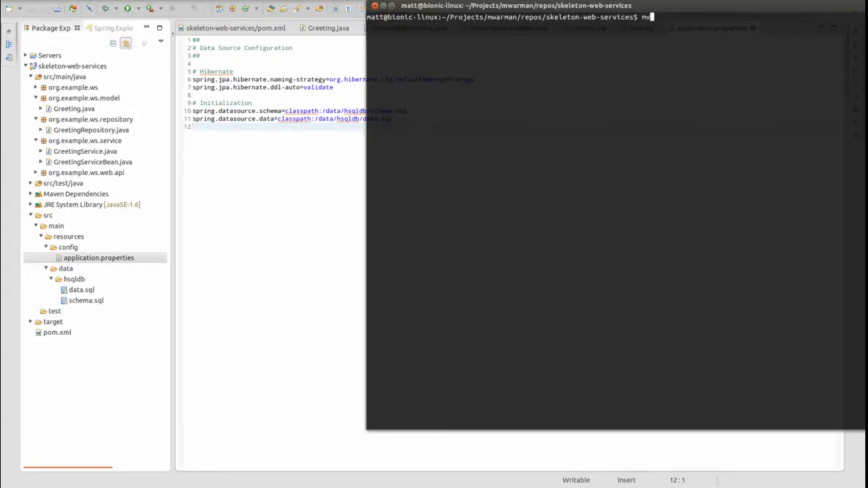
Step: Run mvn spring-boot:run and follow the log as schema.sql and data.sql execute
type("spring-boot")
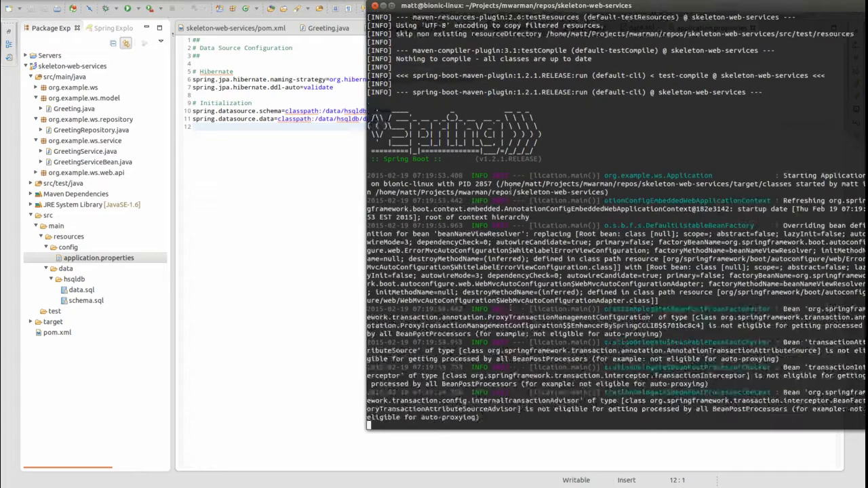
scroll("down", 3)
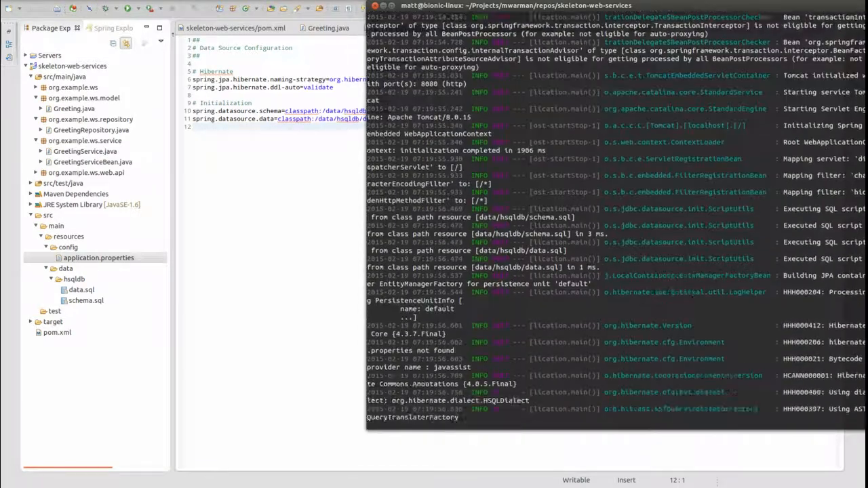
scroll("down", 3)
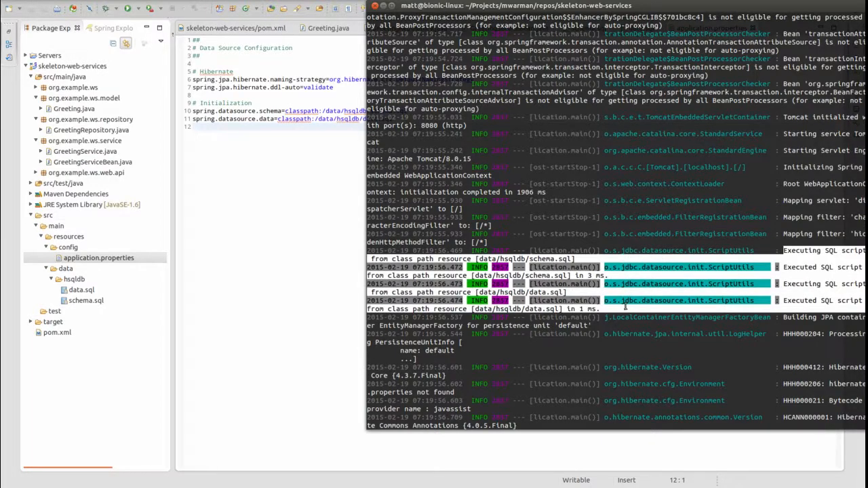
mouse_move(627, 306)
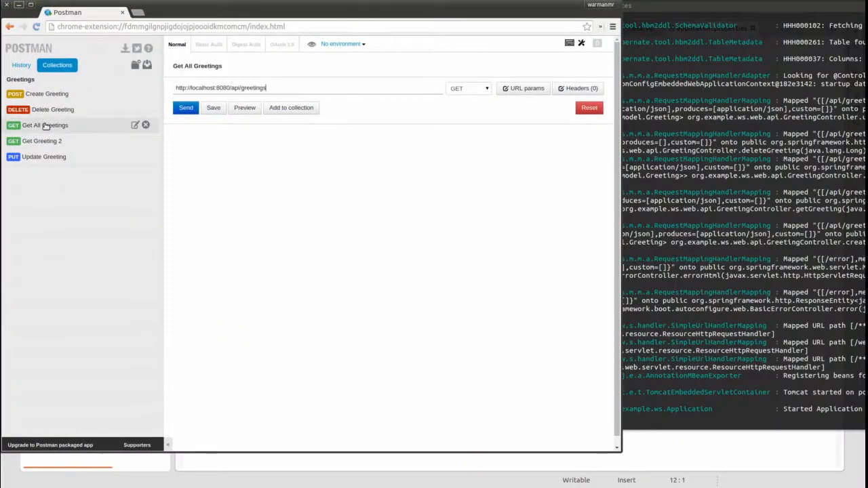
Step: Send Get All Greetings, then fetch greeting 2 from the service
left_click(186, 107)
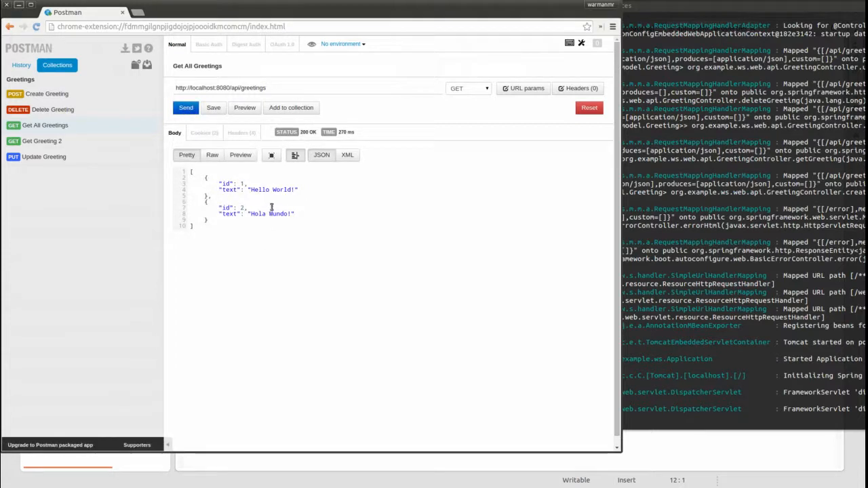
mouse_move(309, 133)
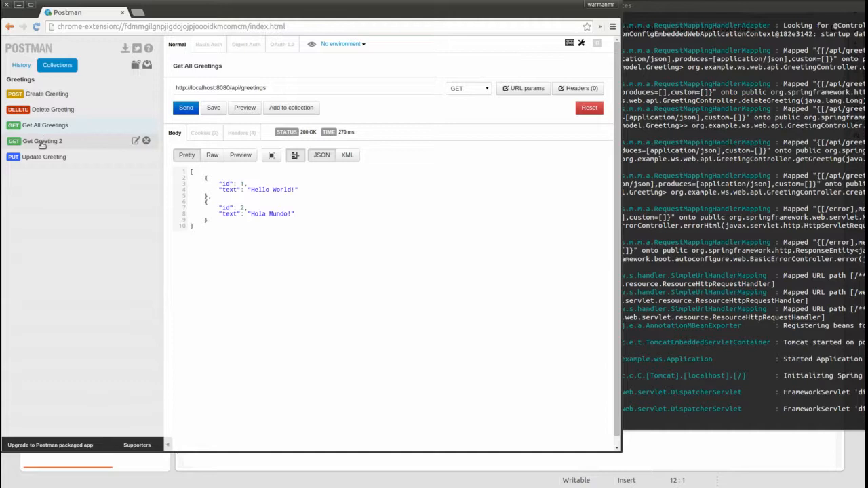
left_click(40, 140)
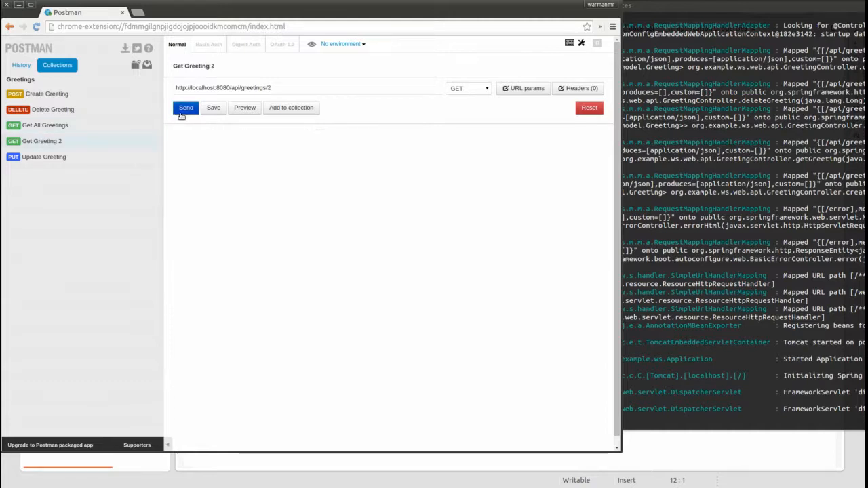
left_click(185, 107)
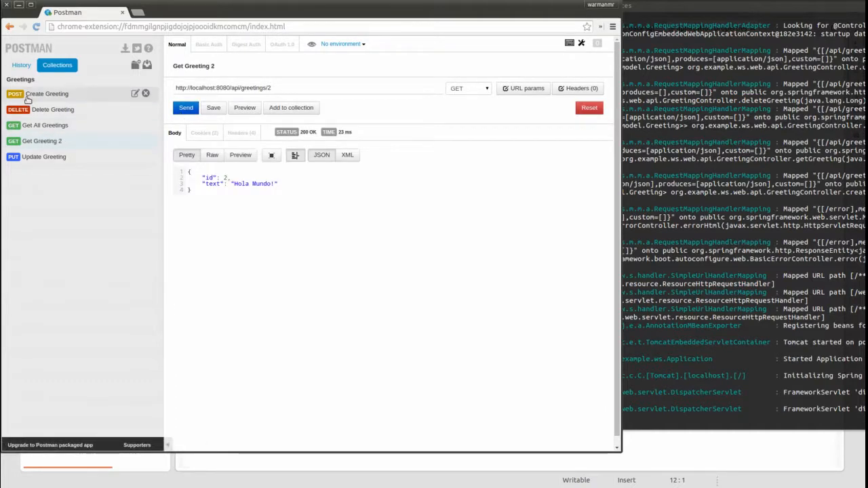
Step: POST the 'Bonjour Le Monde!' greeting and list all greetings to see it as id 3
left_click(46, 94)
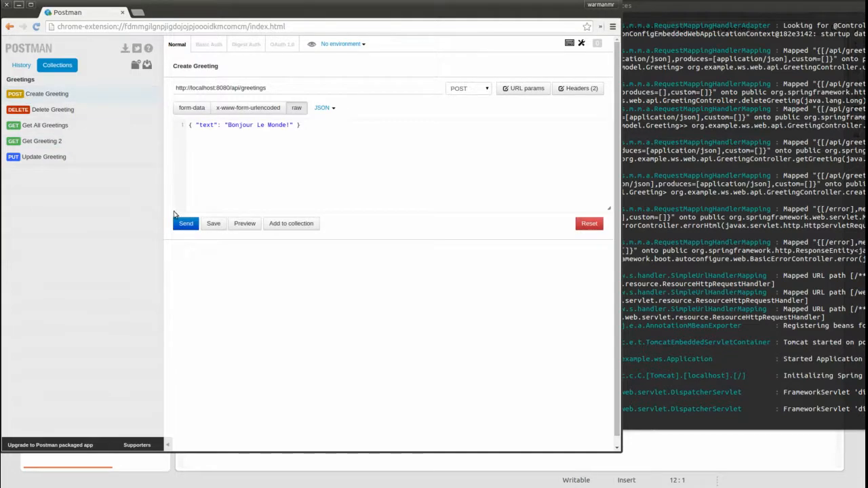
left_click(186, 222)
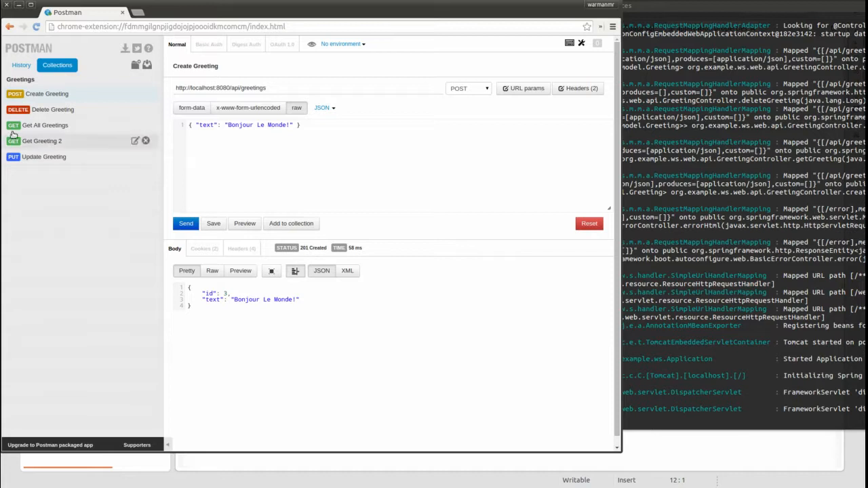
left_click(45, 124)
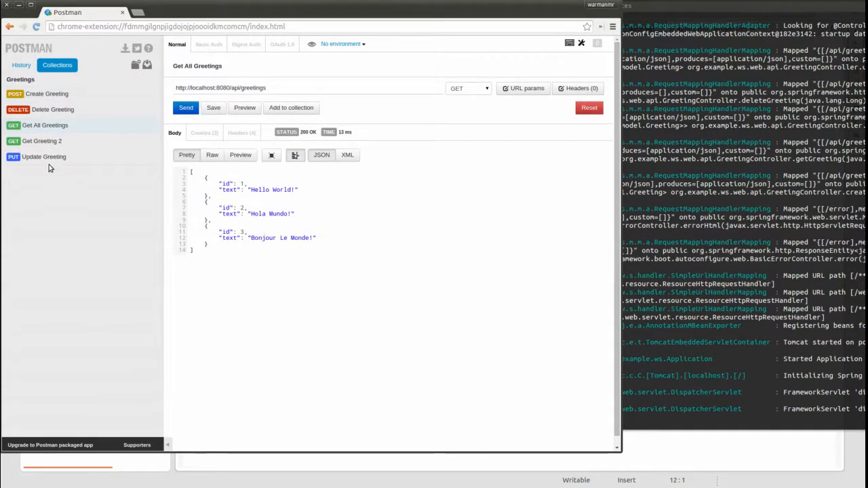
Step: PUT greeting 2's text to 'Hola!' and list all greetings to verify the update
left_click(43, 157)
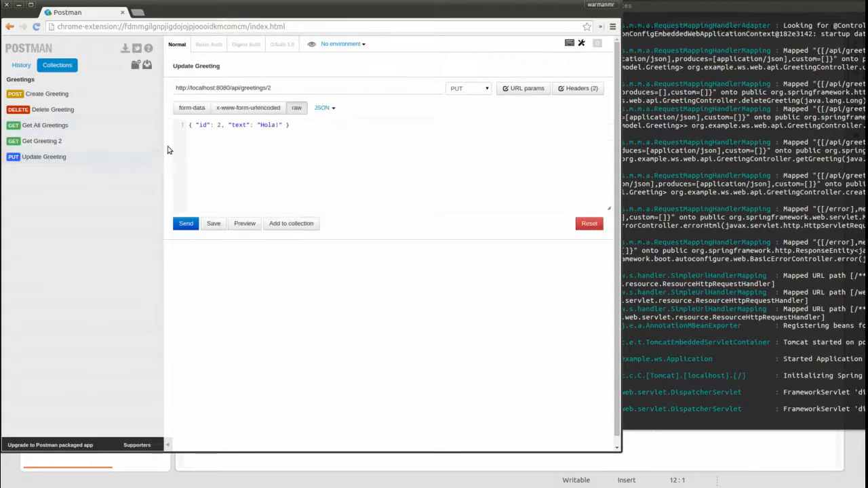
left_click(186, 223)
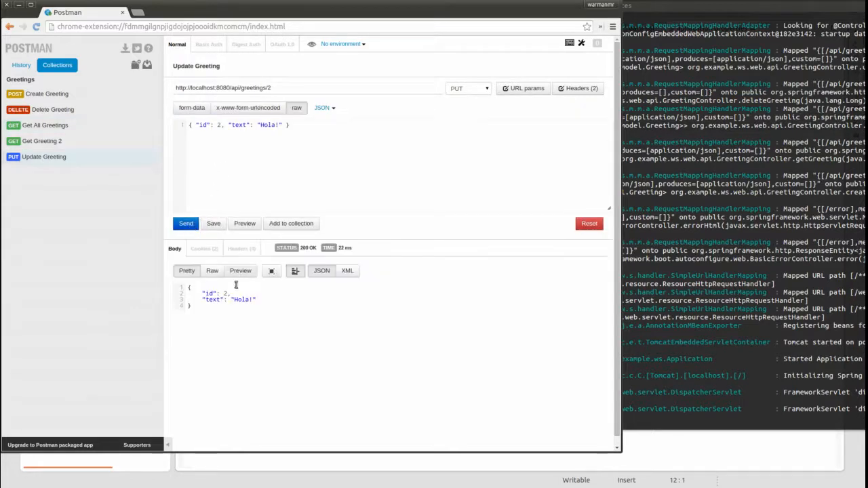
left_click(45, 125)
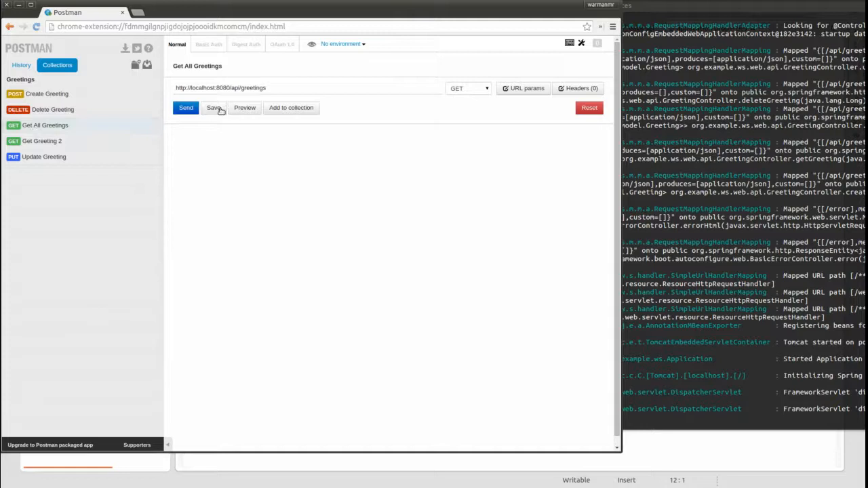
left_click(185, 107)
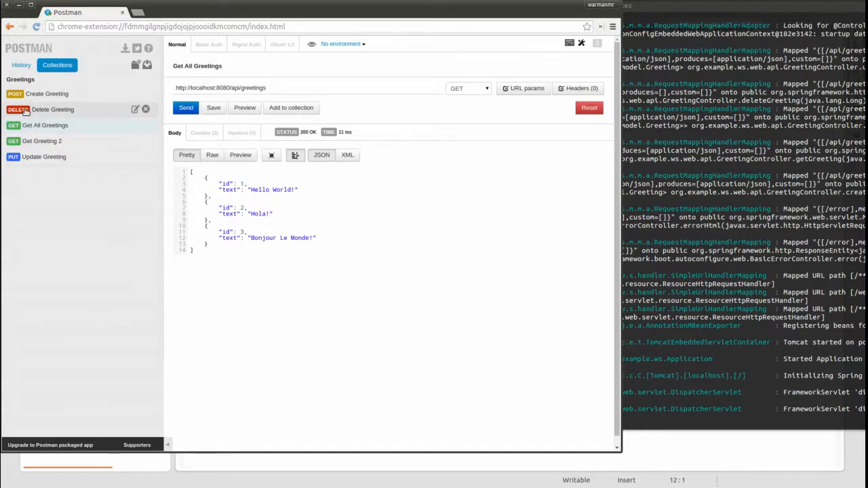
Step: Delete greeting 2 and list all greetings, leaving 'Hello World!' and 'Bonjour Le Monde!'
left_click(51, 109)
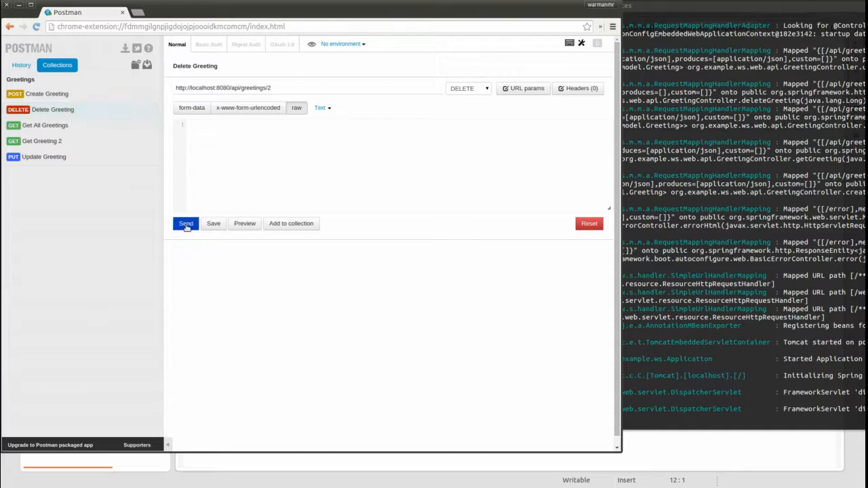
left_click(186, 222)
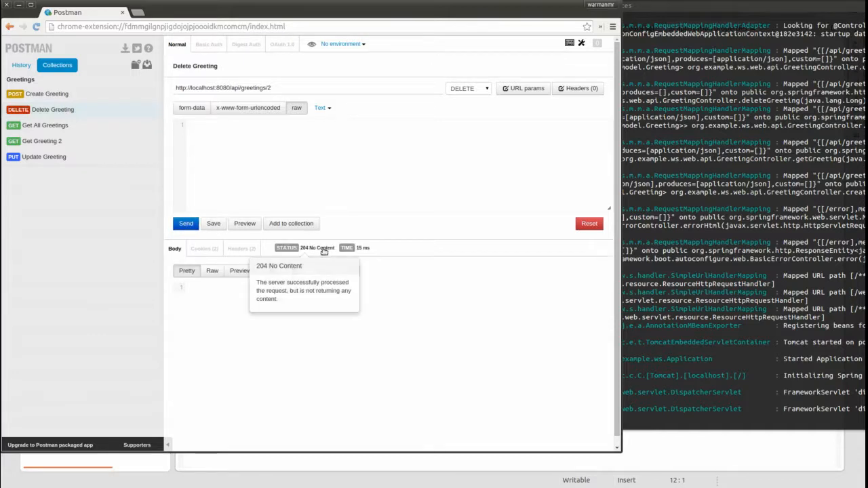
left_click(45, 125)
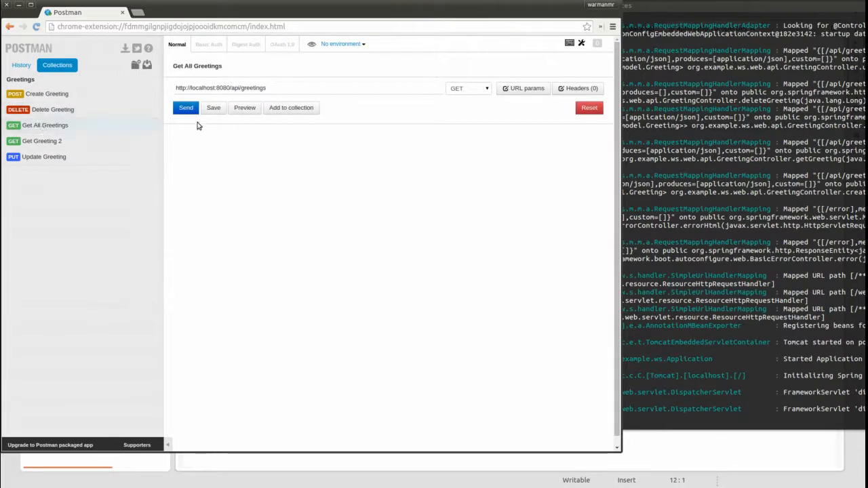
left_click(186, 107)
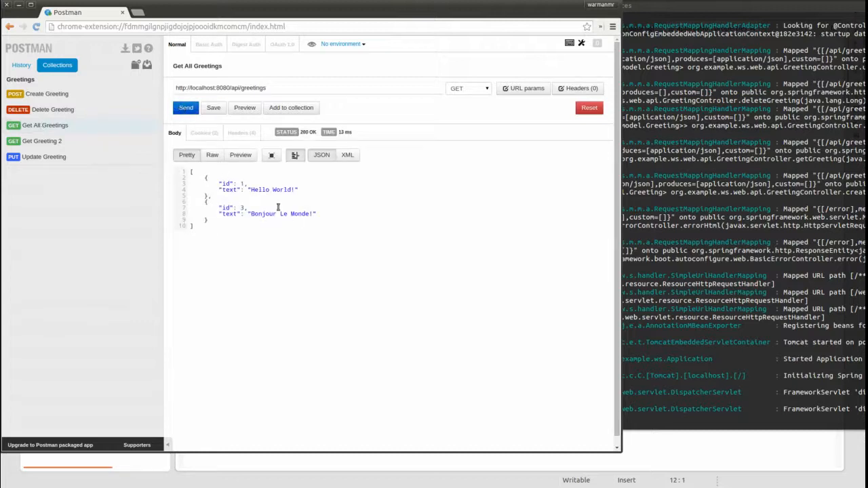